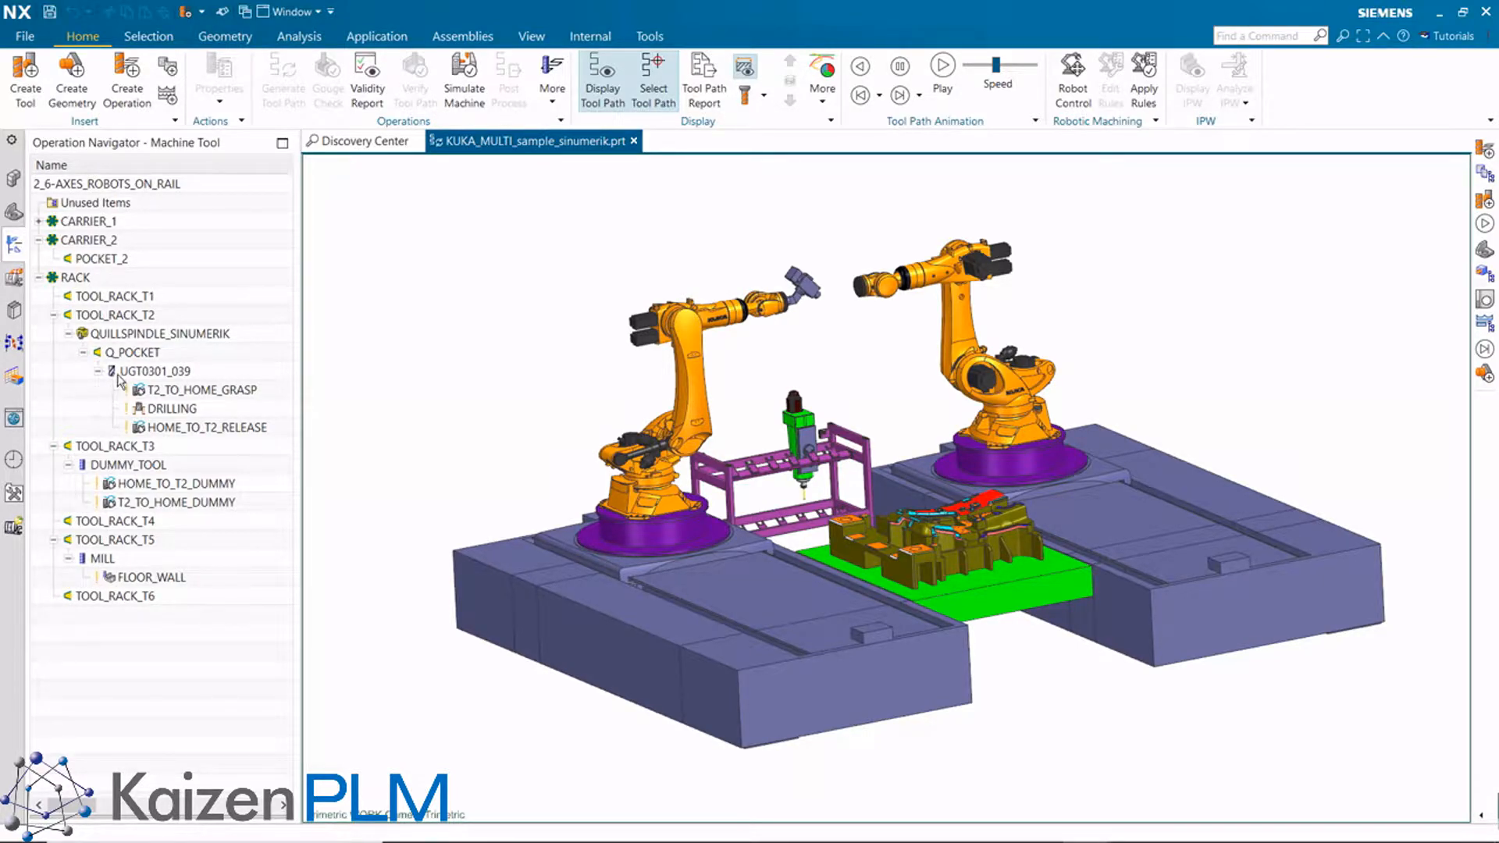
Step: Add the Target Pocket: 4427 item to tool UGT0301_039's customized dialog
{"action": "right_click", "coordinate": [153, 371]}
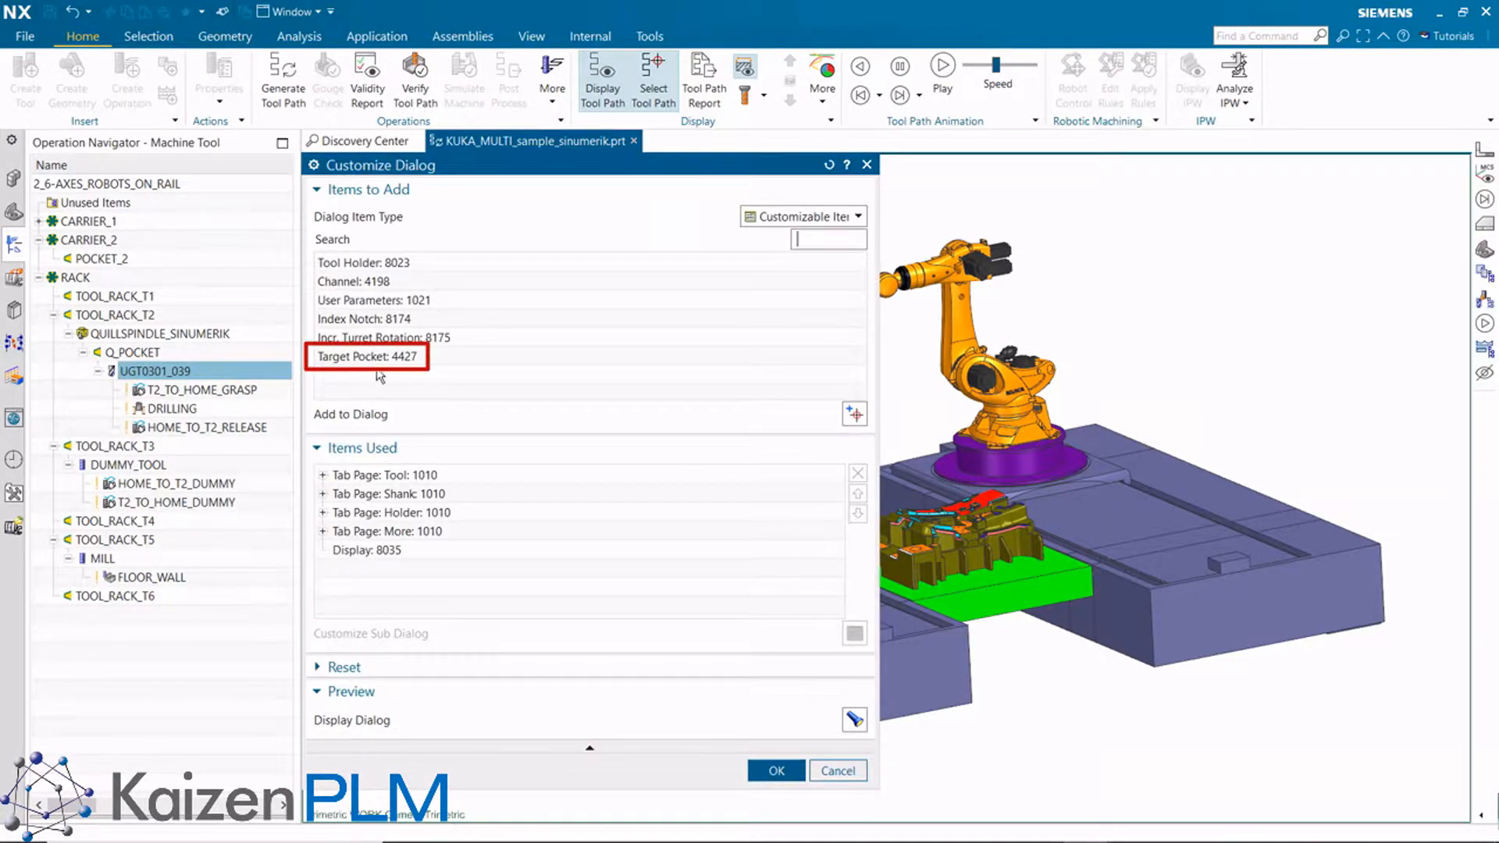
{"action": "left_click", "coordinate": [367, 356]}
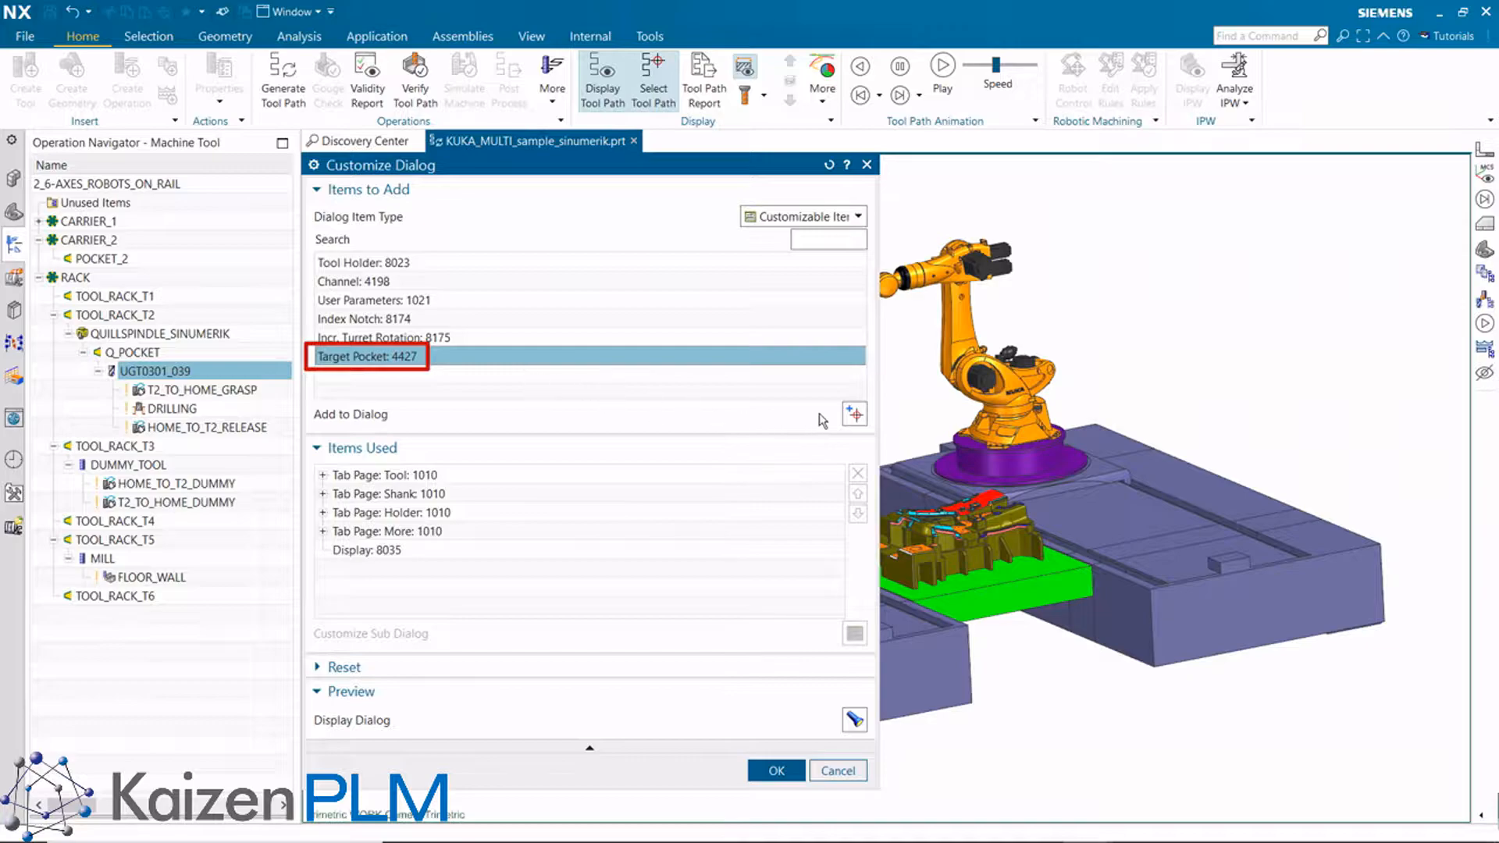
{"action": "left_click", "coordinate": [853, 414]}
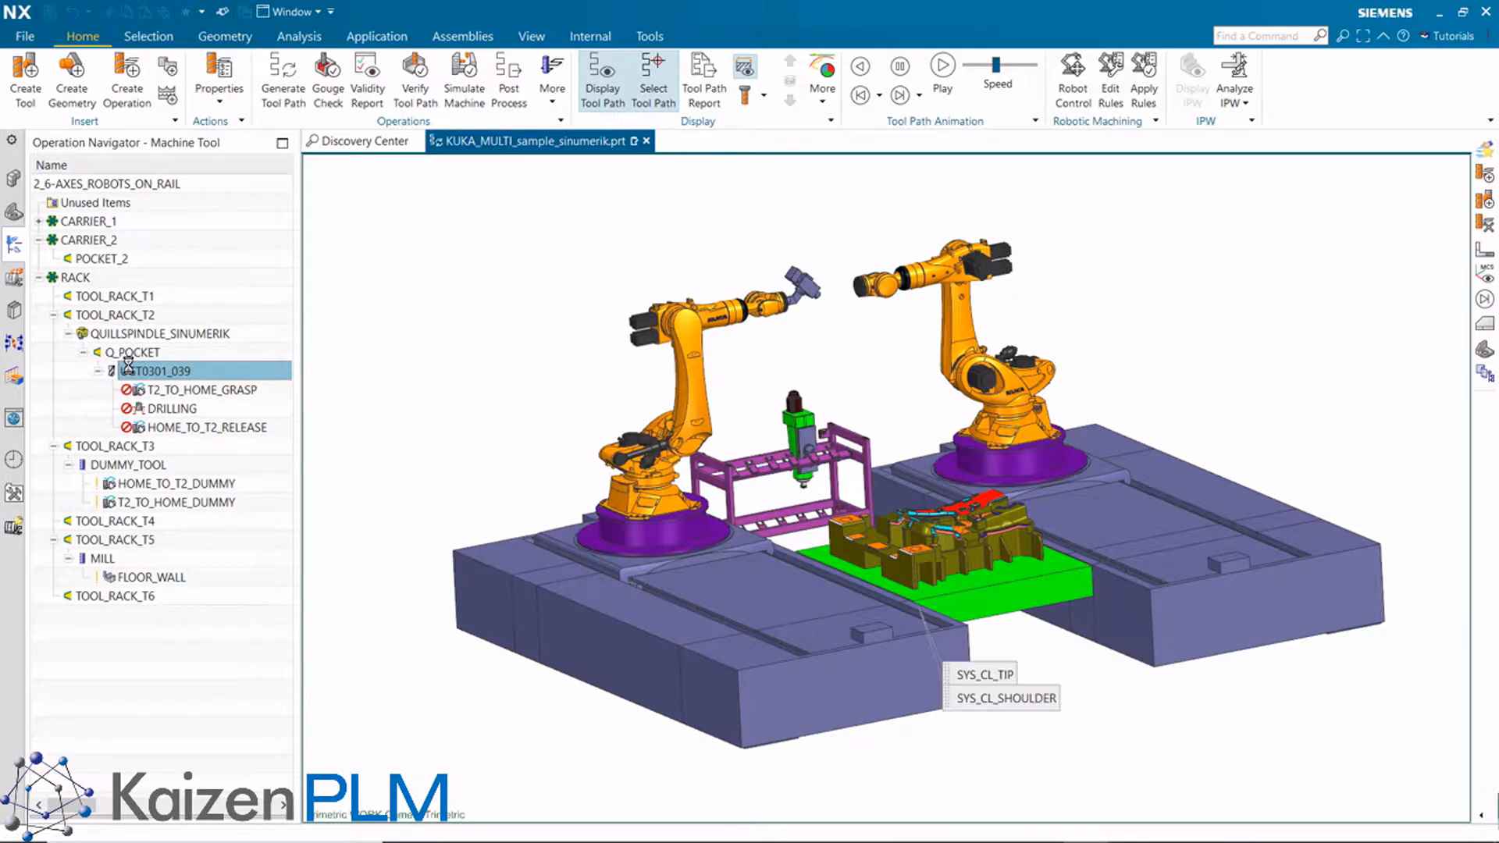
Step: Review the UGT0301_039 tool and QUILLSPINDLE_SINUMERIK spindle settings
{"action": "double_click", "coordinate": [163, 371]}
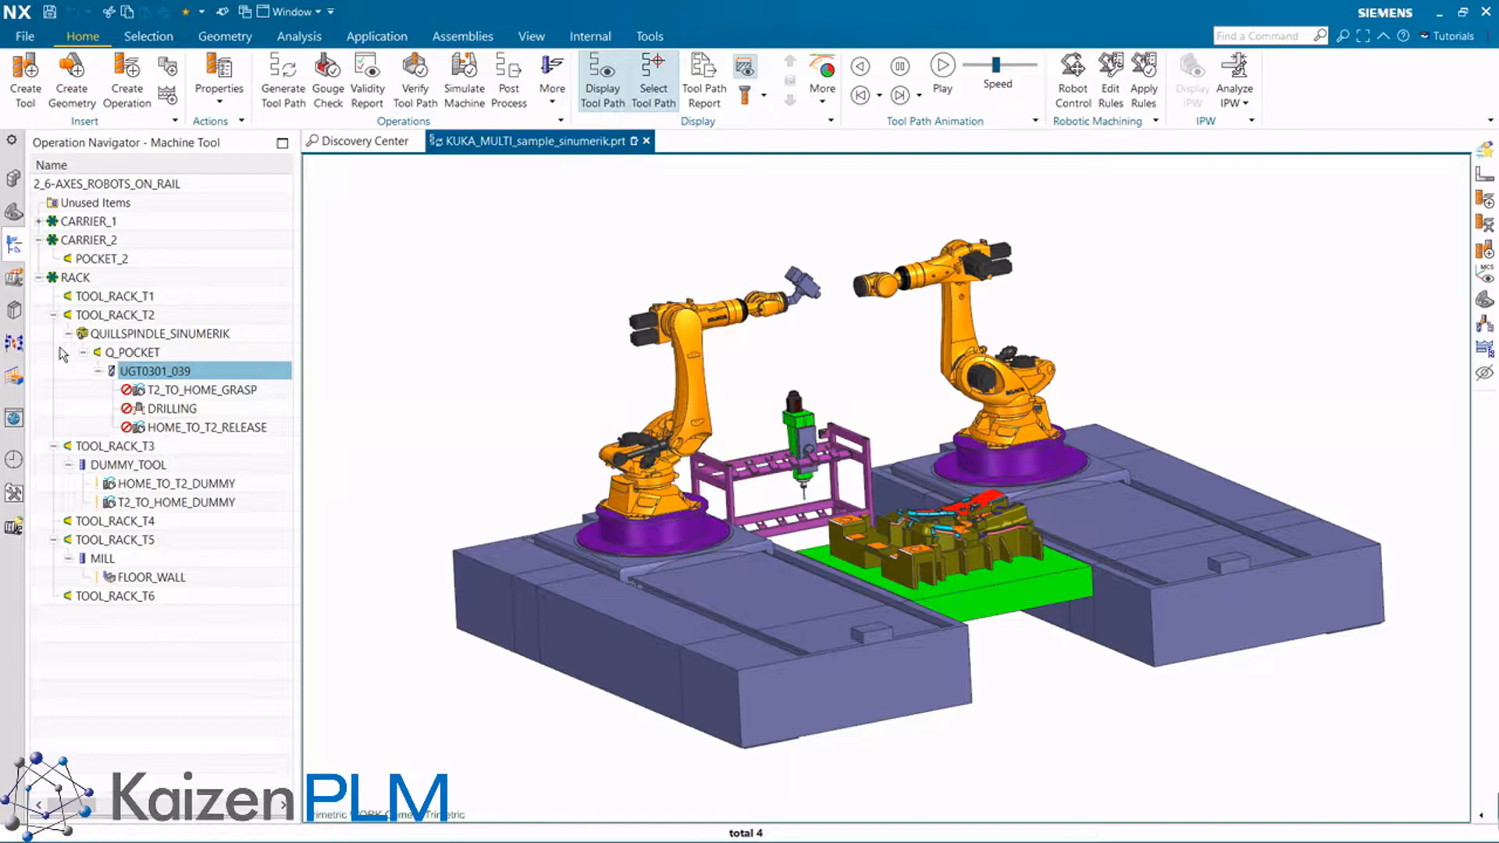
{"action": "left_click", "coordinate": [175, 333]}
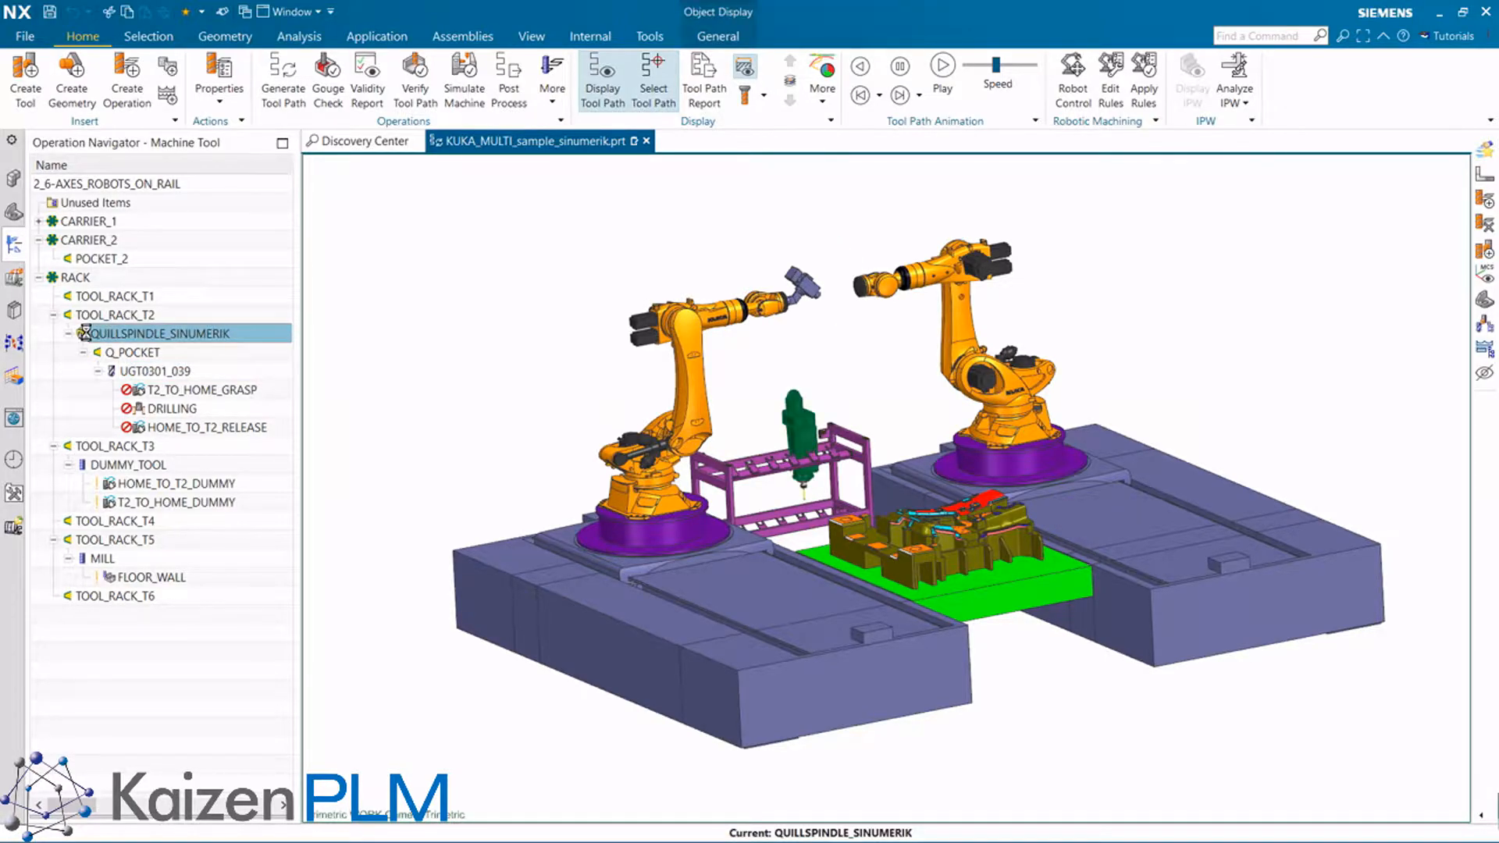
{"action": "double_click", "coordinate": [176, 334]}
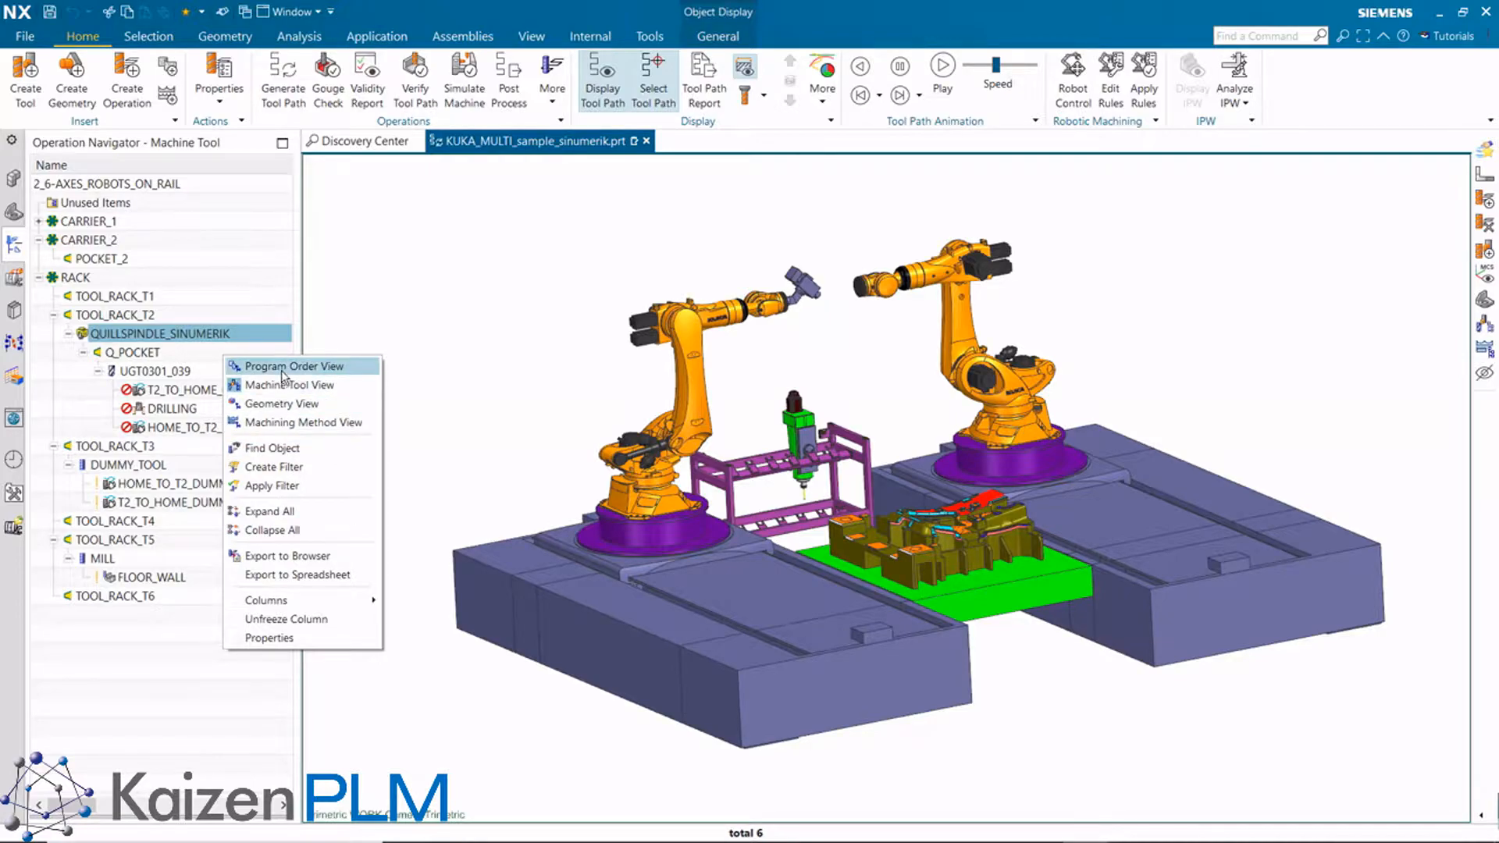
Step: Show the SYNC program in Program Order View with tool paths displayed on the Machine
{"action": "left_click", "coordinate": [291, 366]}
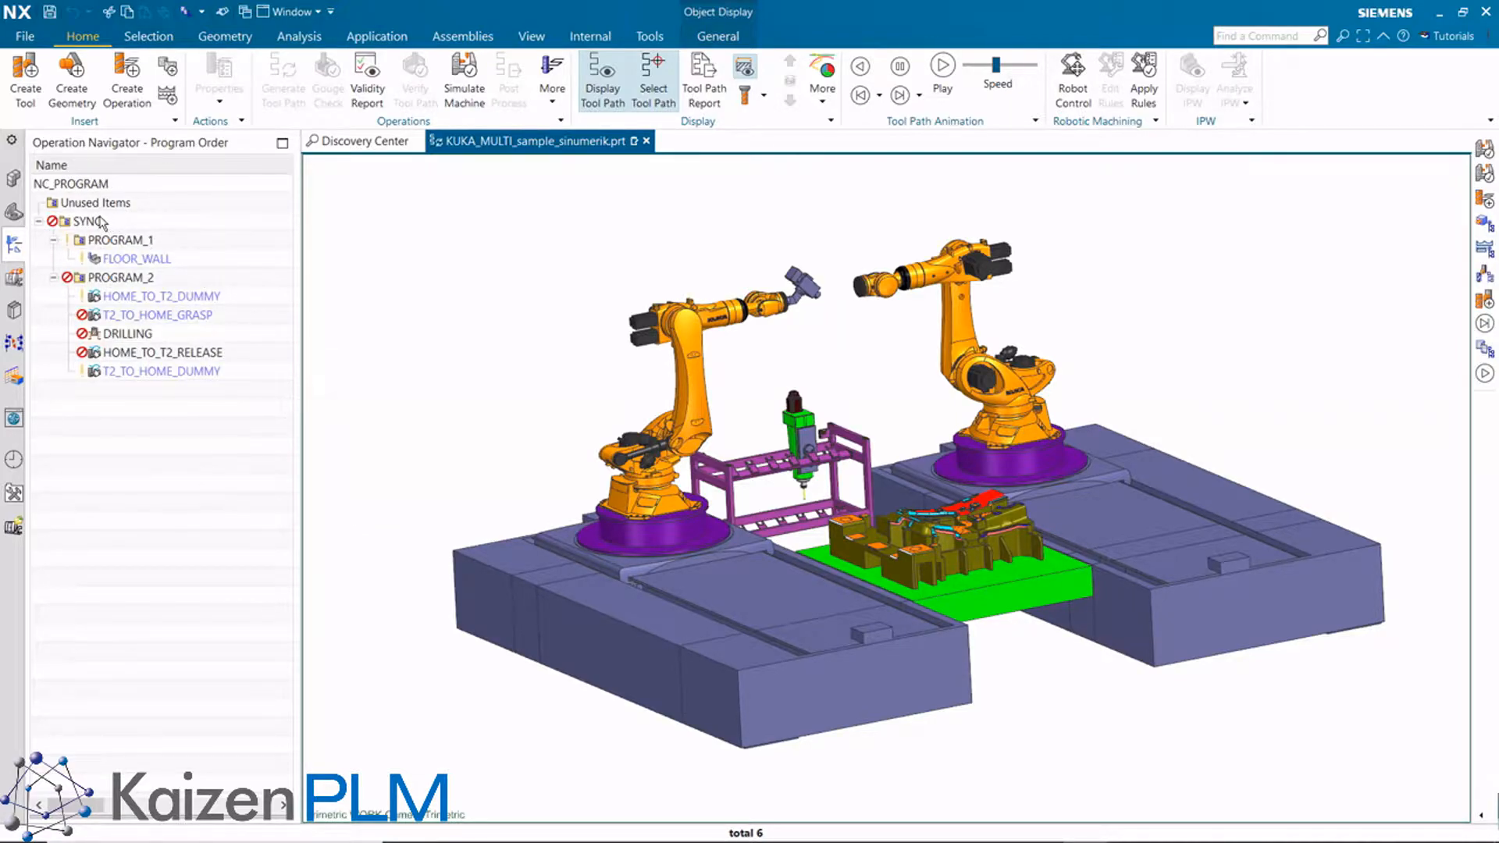
{"action": "left_click", "coordinate": [86, 221]}
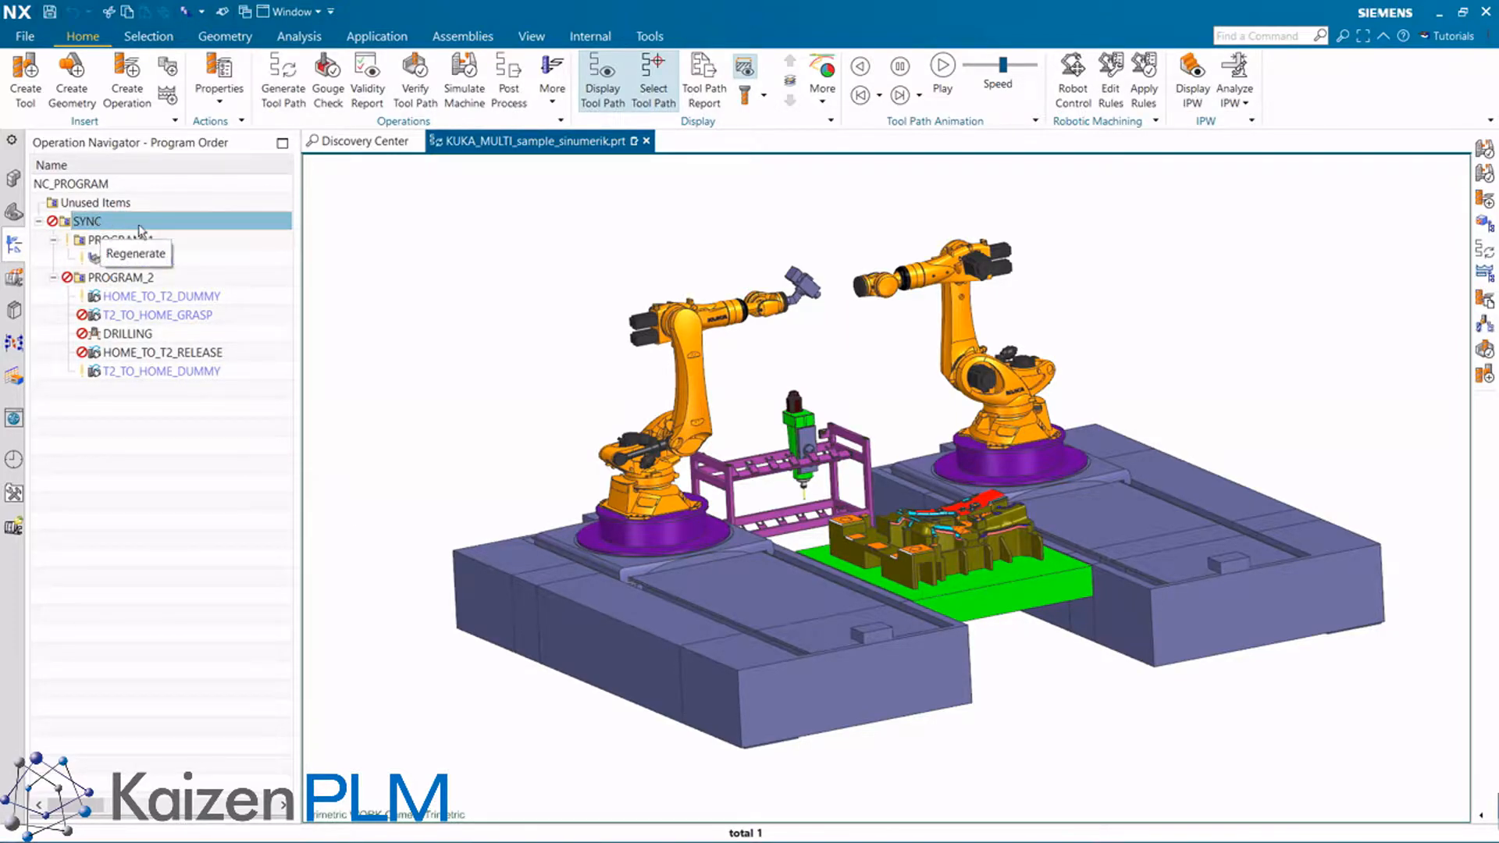
{"action": "left_click", "coordinate": [821, 72]}
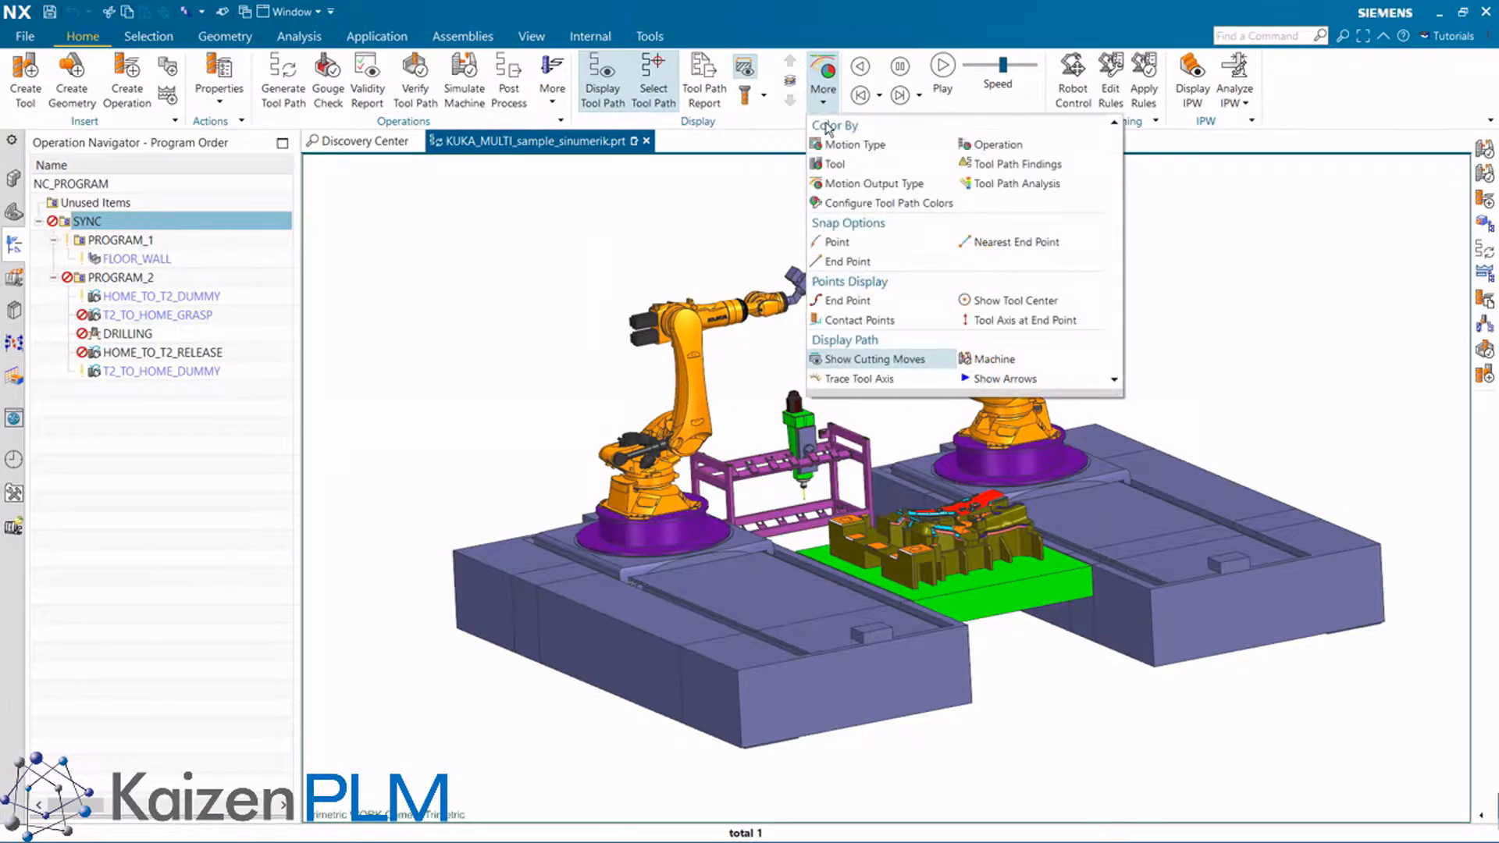
{"action": "mouse_move", "coordinate": [994, 358]}
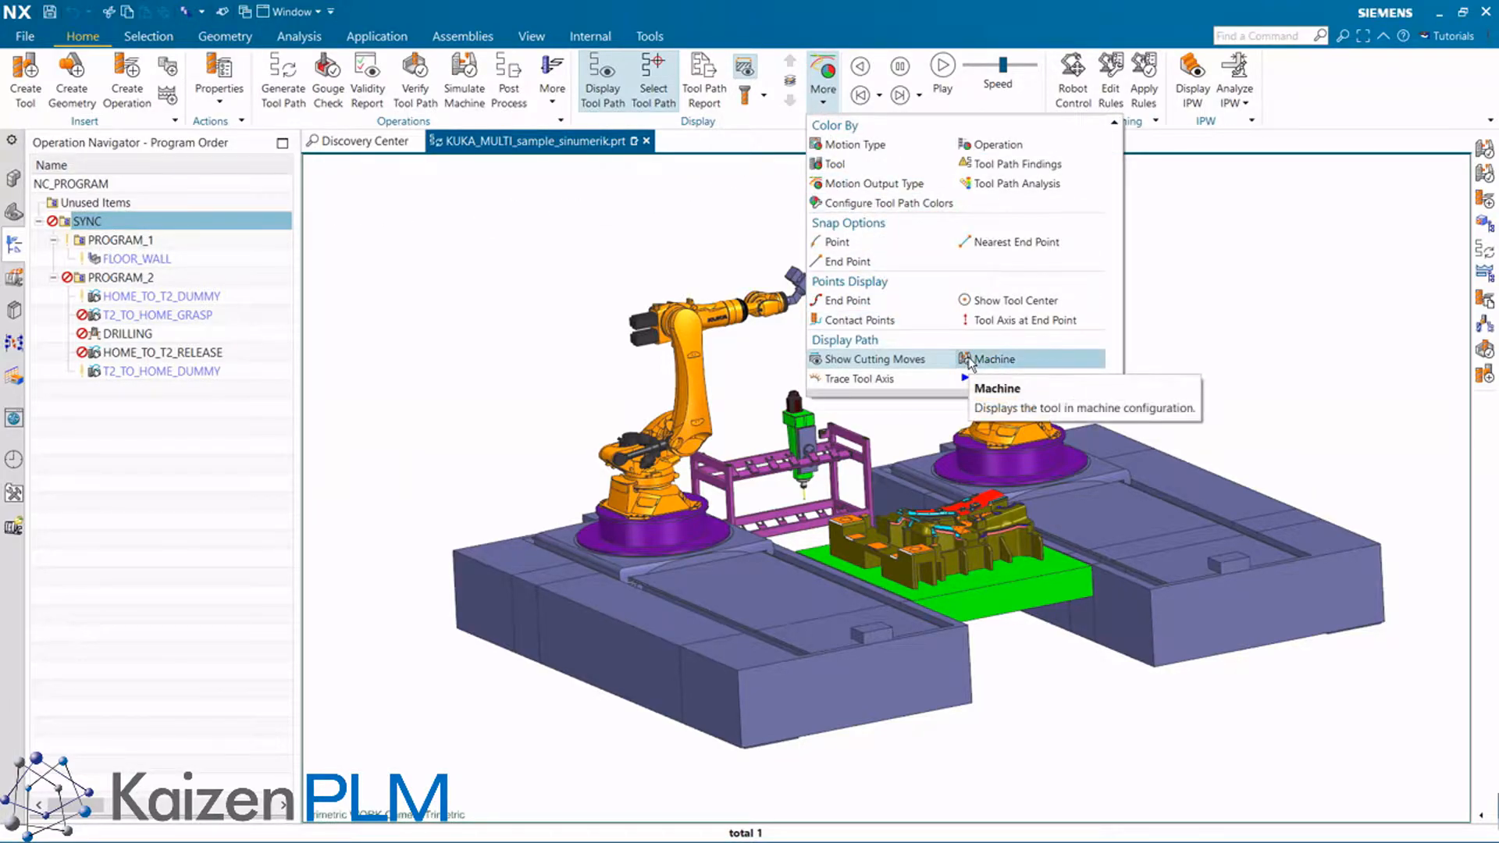
{"action": "left_click", "coordinate": [994, 358]}
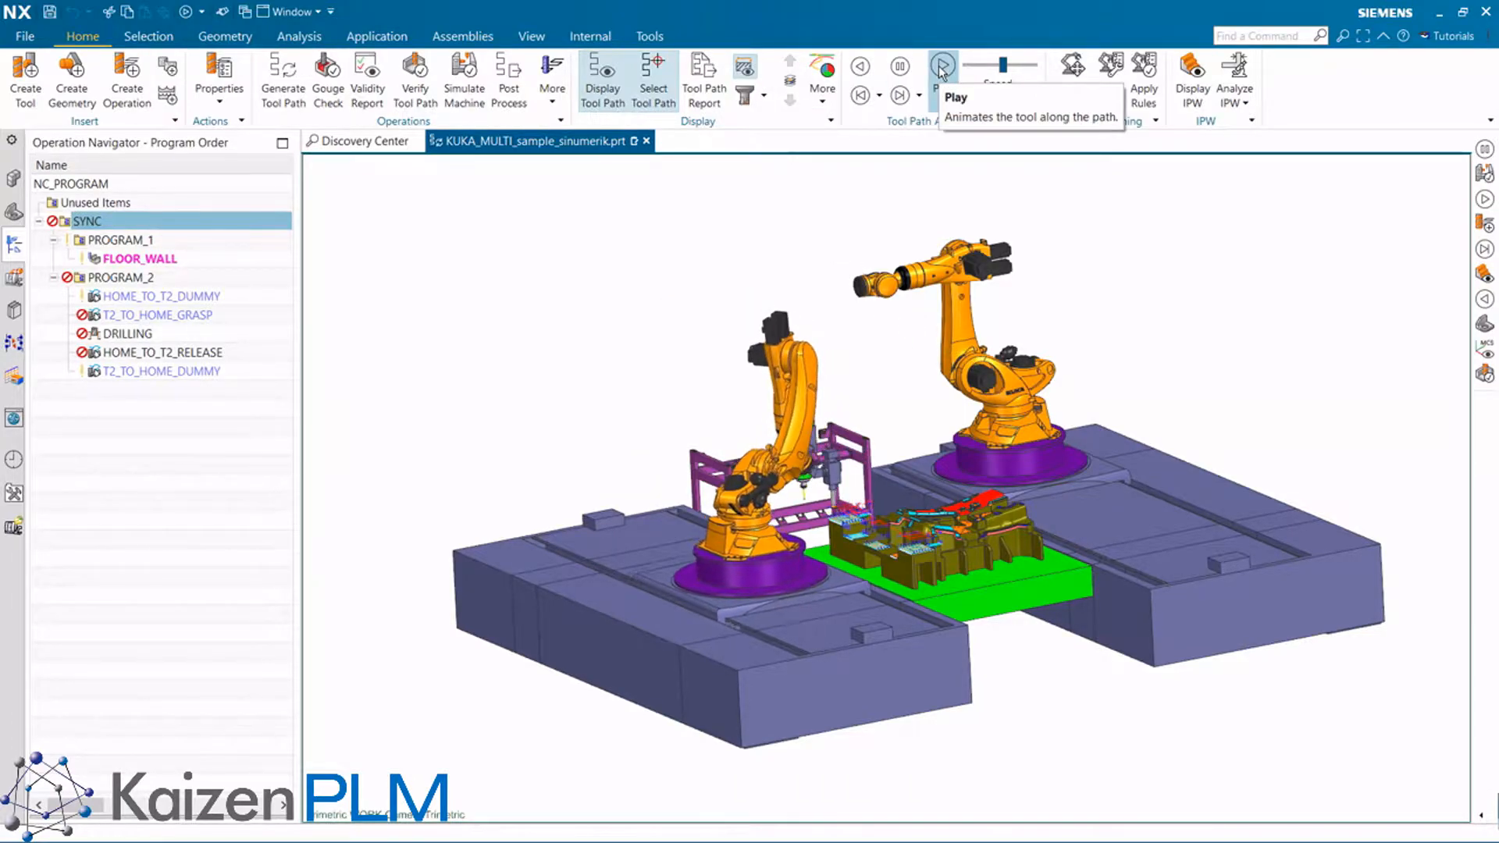
Step: Replay the SYNC tool path animation through milling and drilling, then launch machine simulation
{"action": "left_click", "coordinate": [941, 67]}
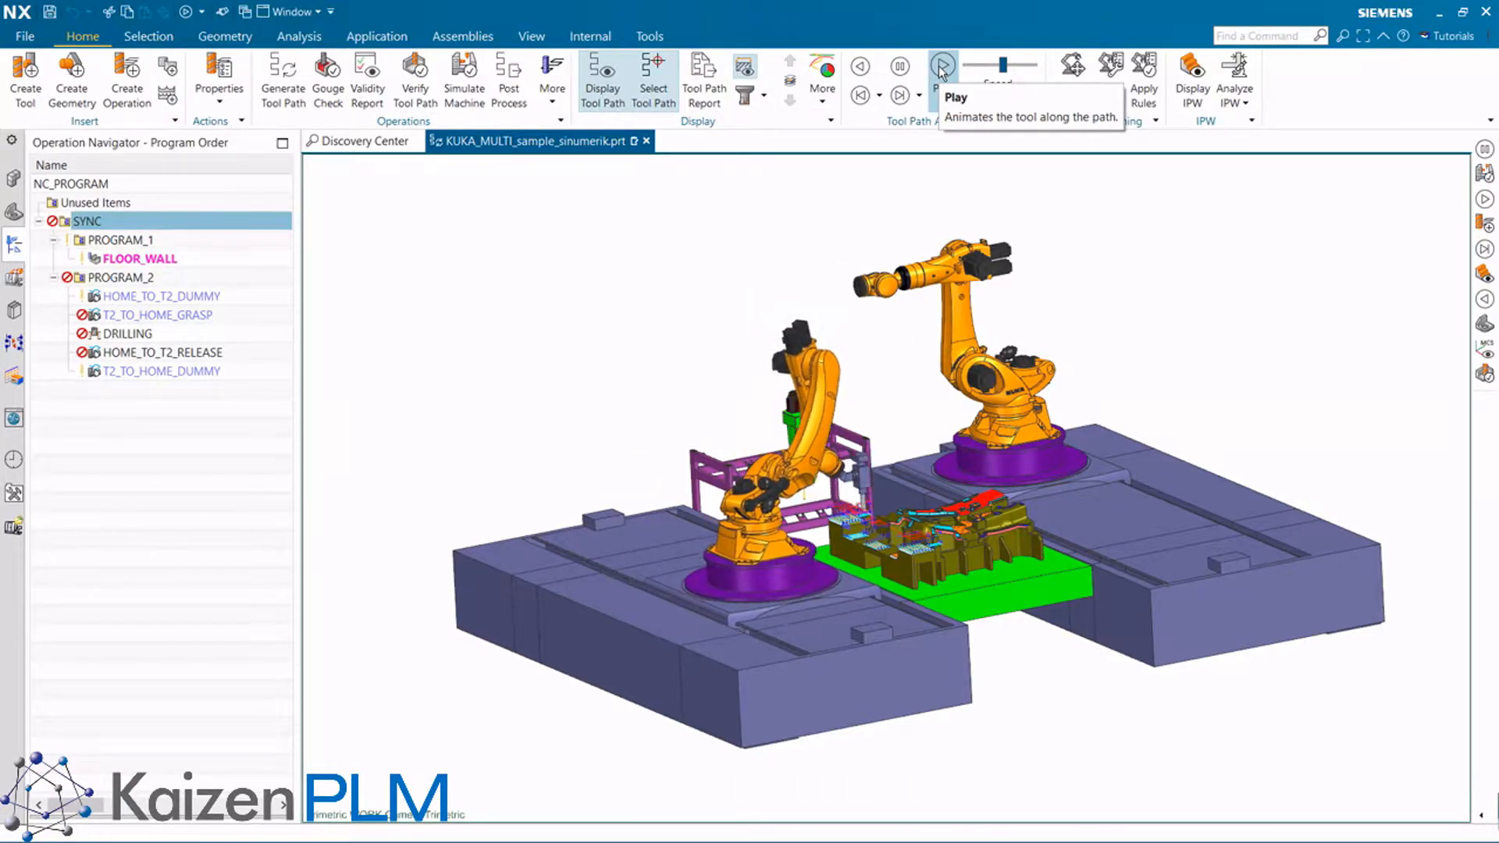
{"action": "left_click", "coordinate": [941, 67]}
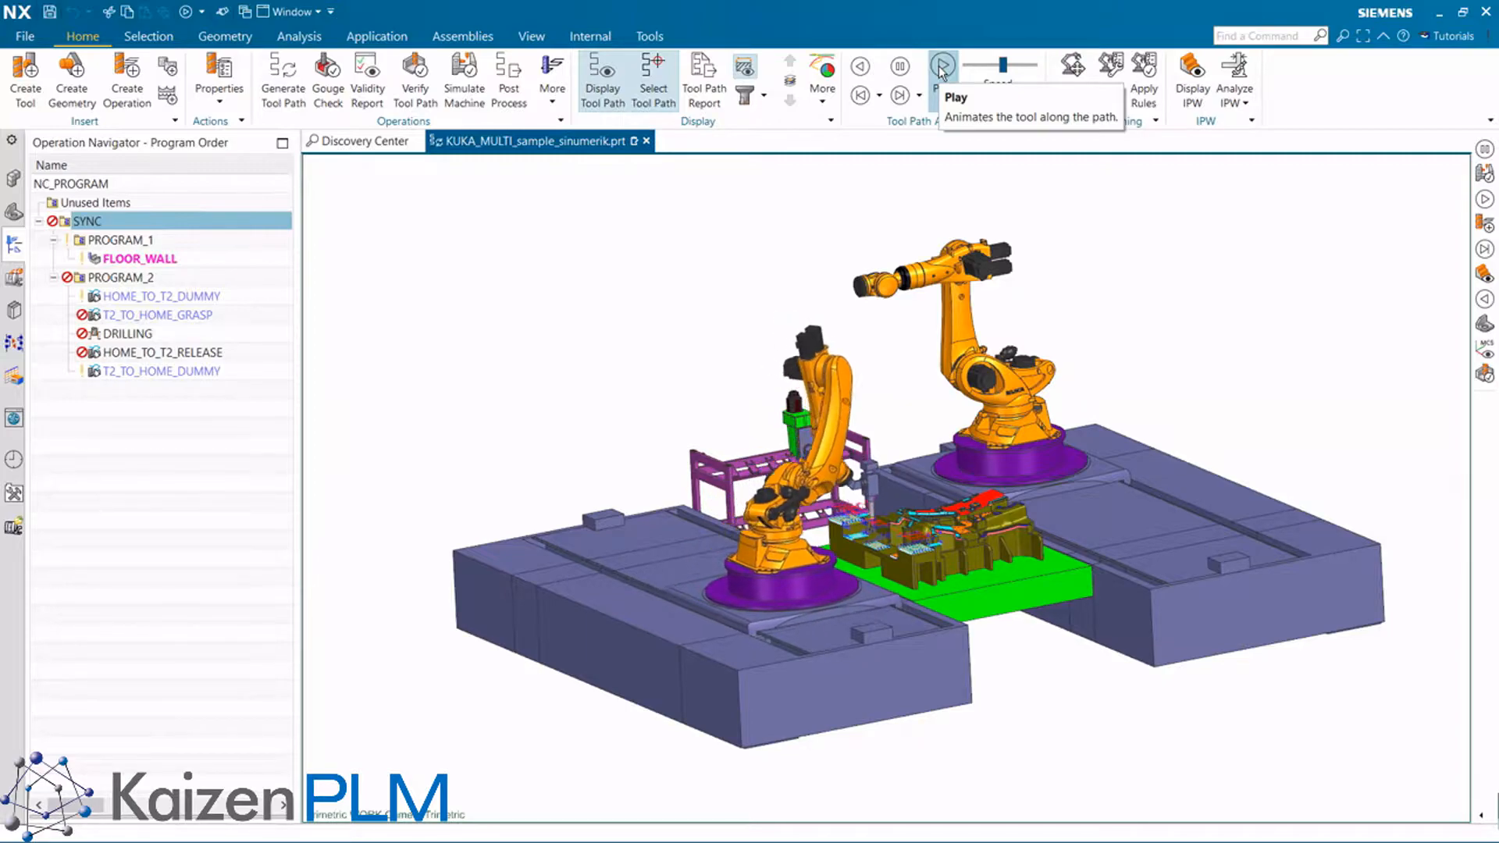
{"action": "left_click", "coordinate": [941, 67]}
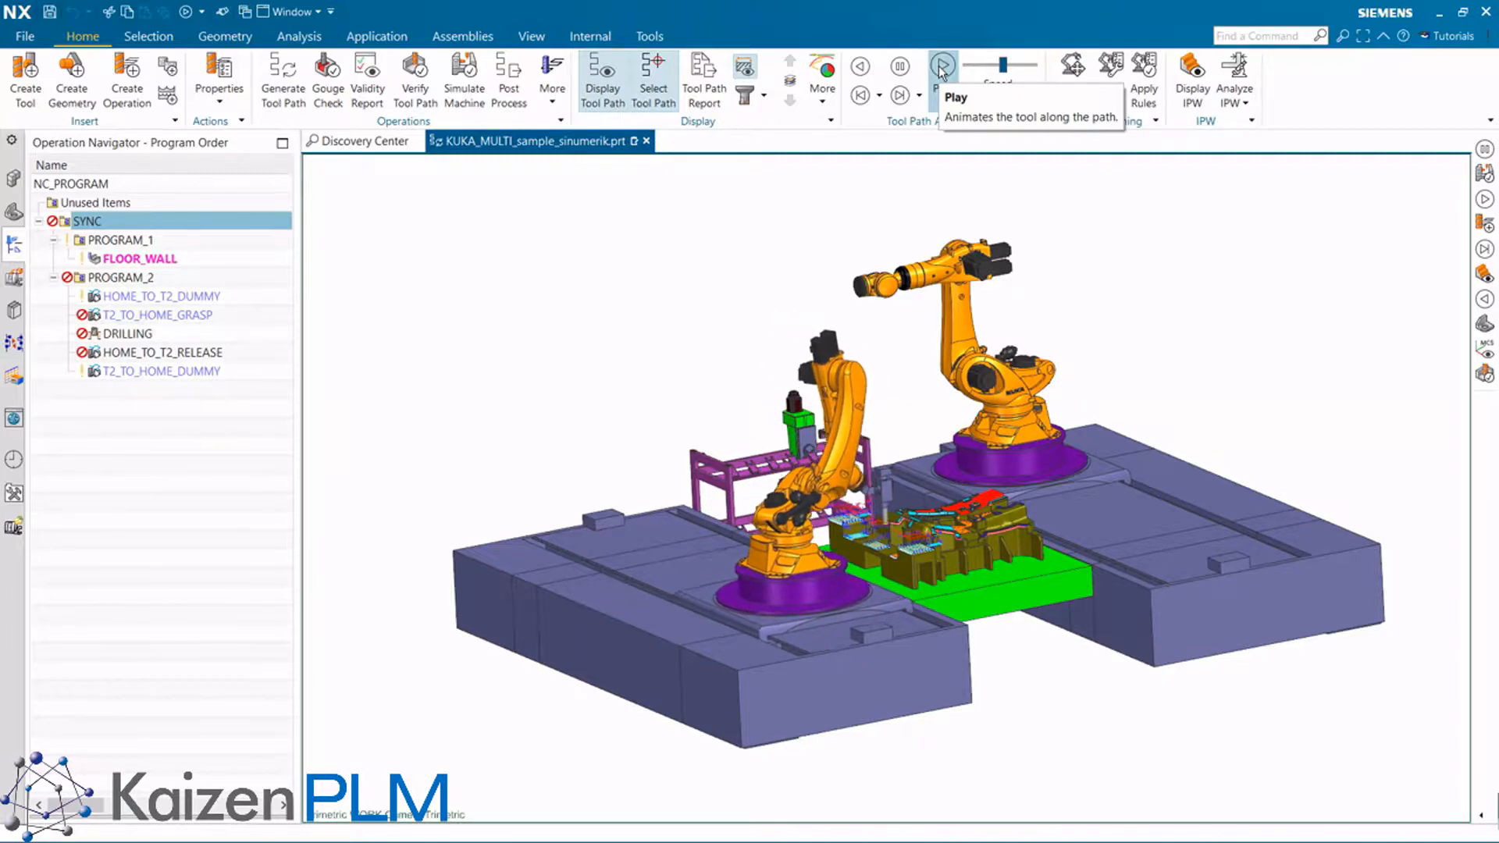
{"action": "left_click", "coordinate": [941, 67]}
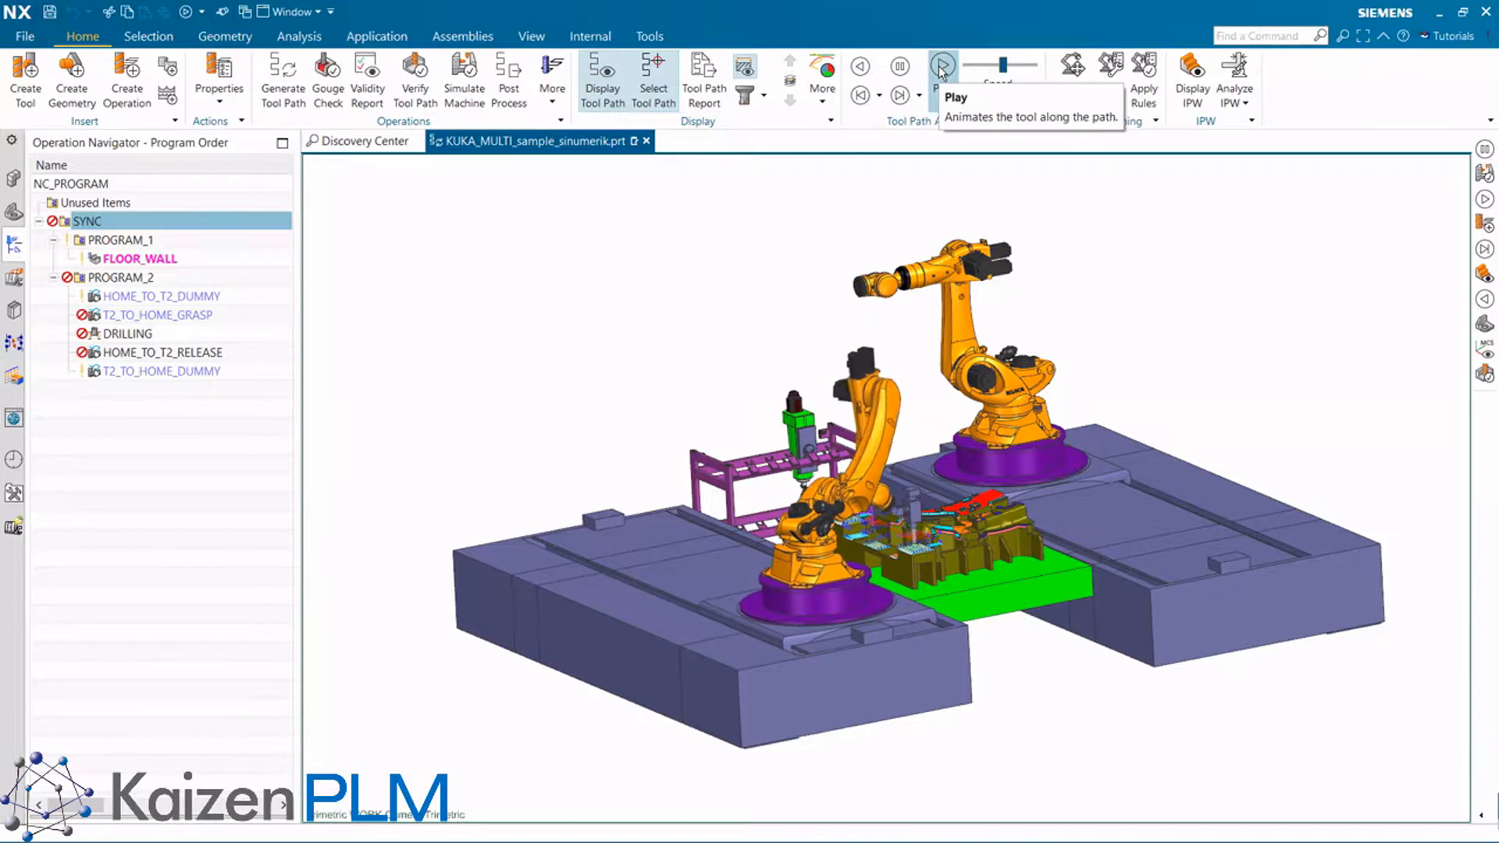
{"action": "left_click", "coordinate": [942, 68]}
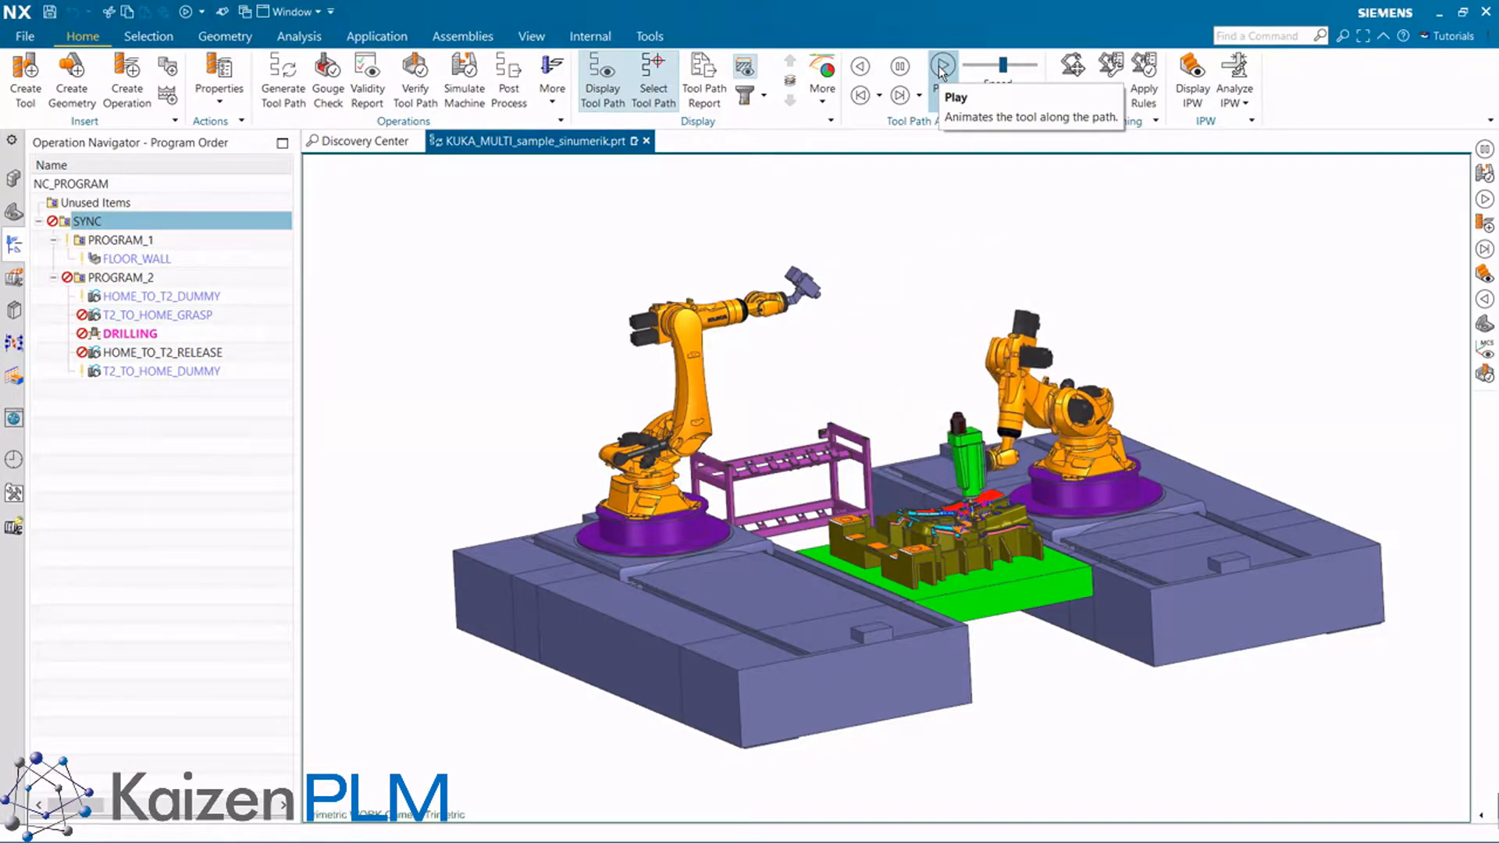
{"action": "left_click", "coordinate": [940, 67]}
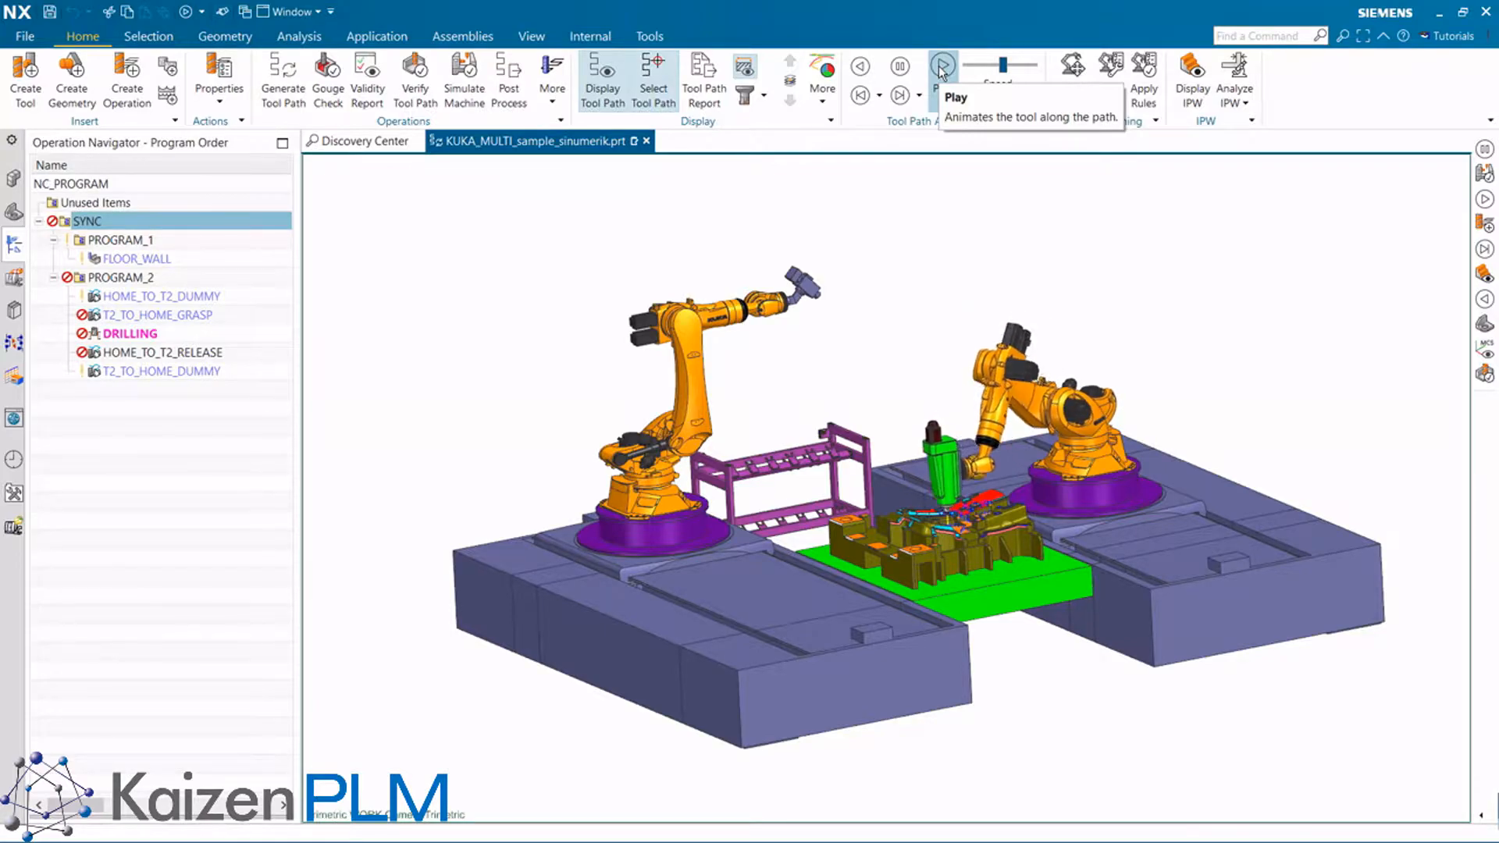
{"action": "left_click", "coordinate": [941, 65]}
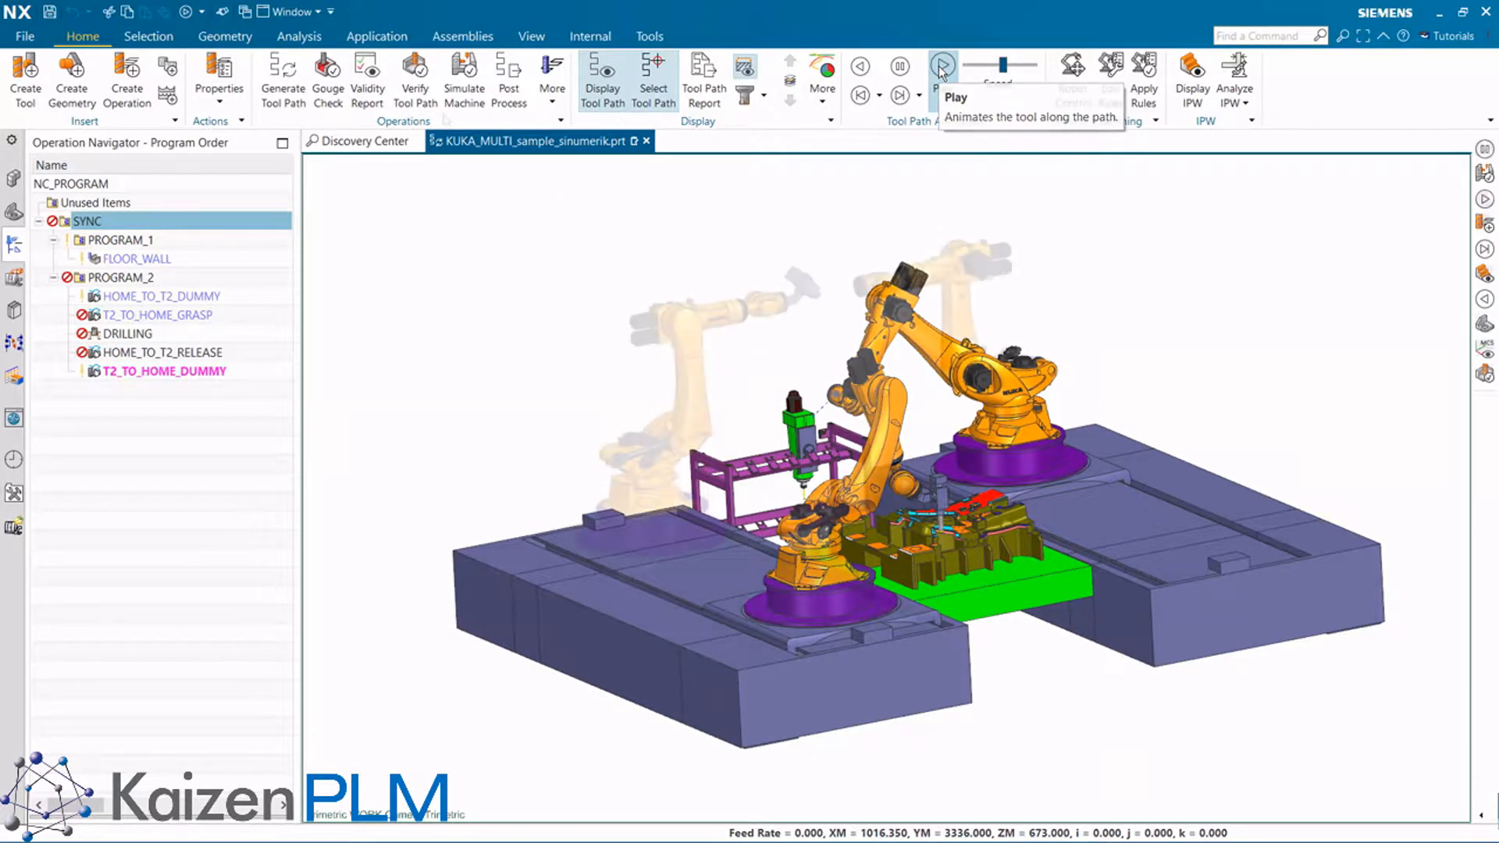
{"action": "left_click", "coordinate": [942, 65]}
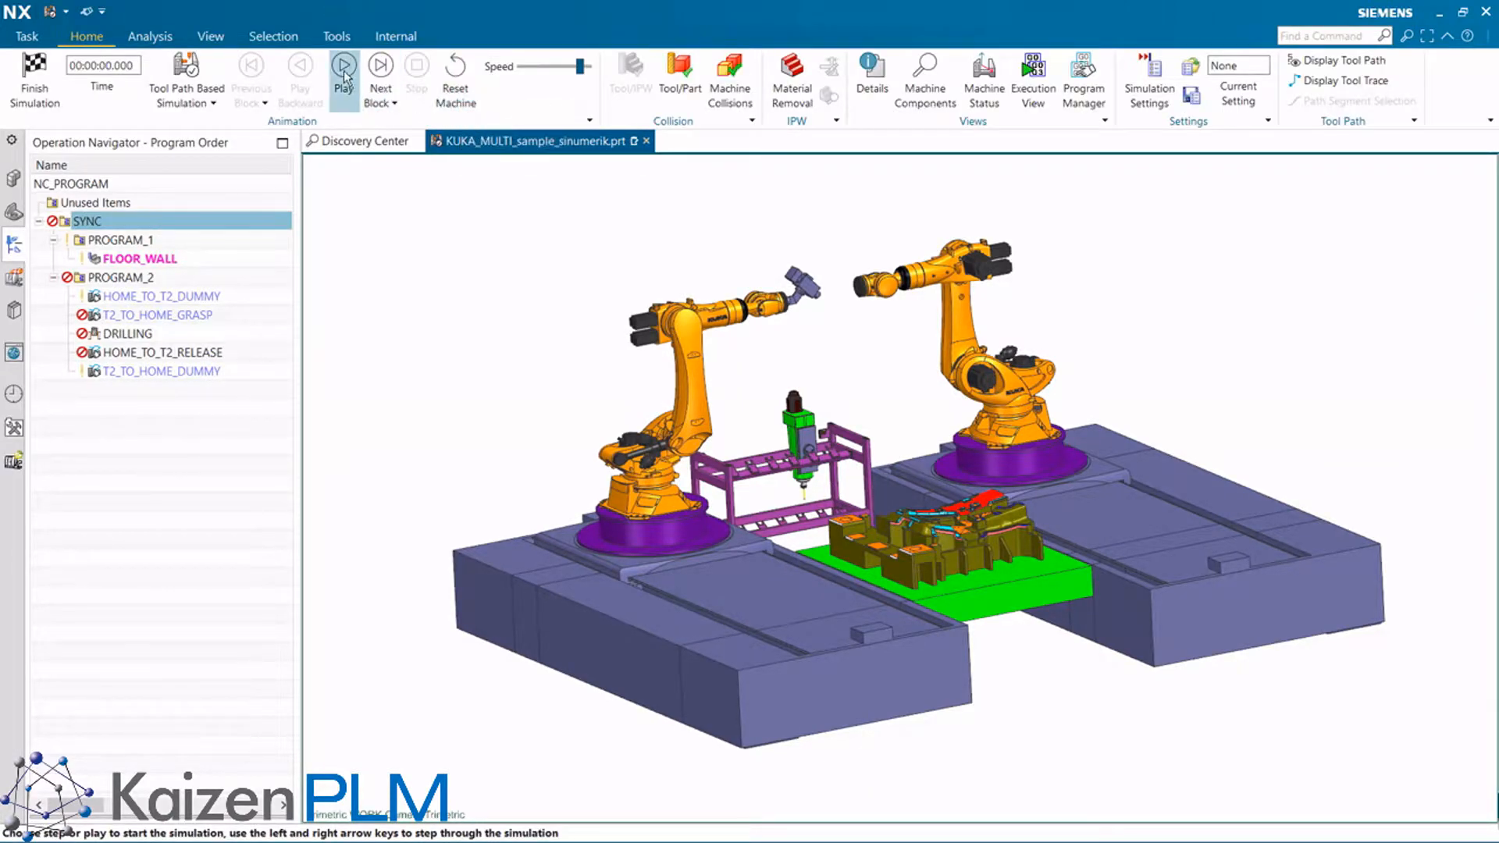
Step: Play the simulation past 38 minutes, from FLOOR_WALL milling into robot 2's DRILLING
{"action": "left_click", "coordinate": [342, 73]}
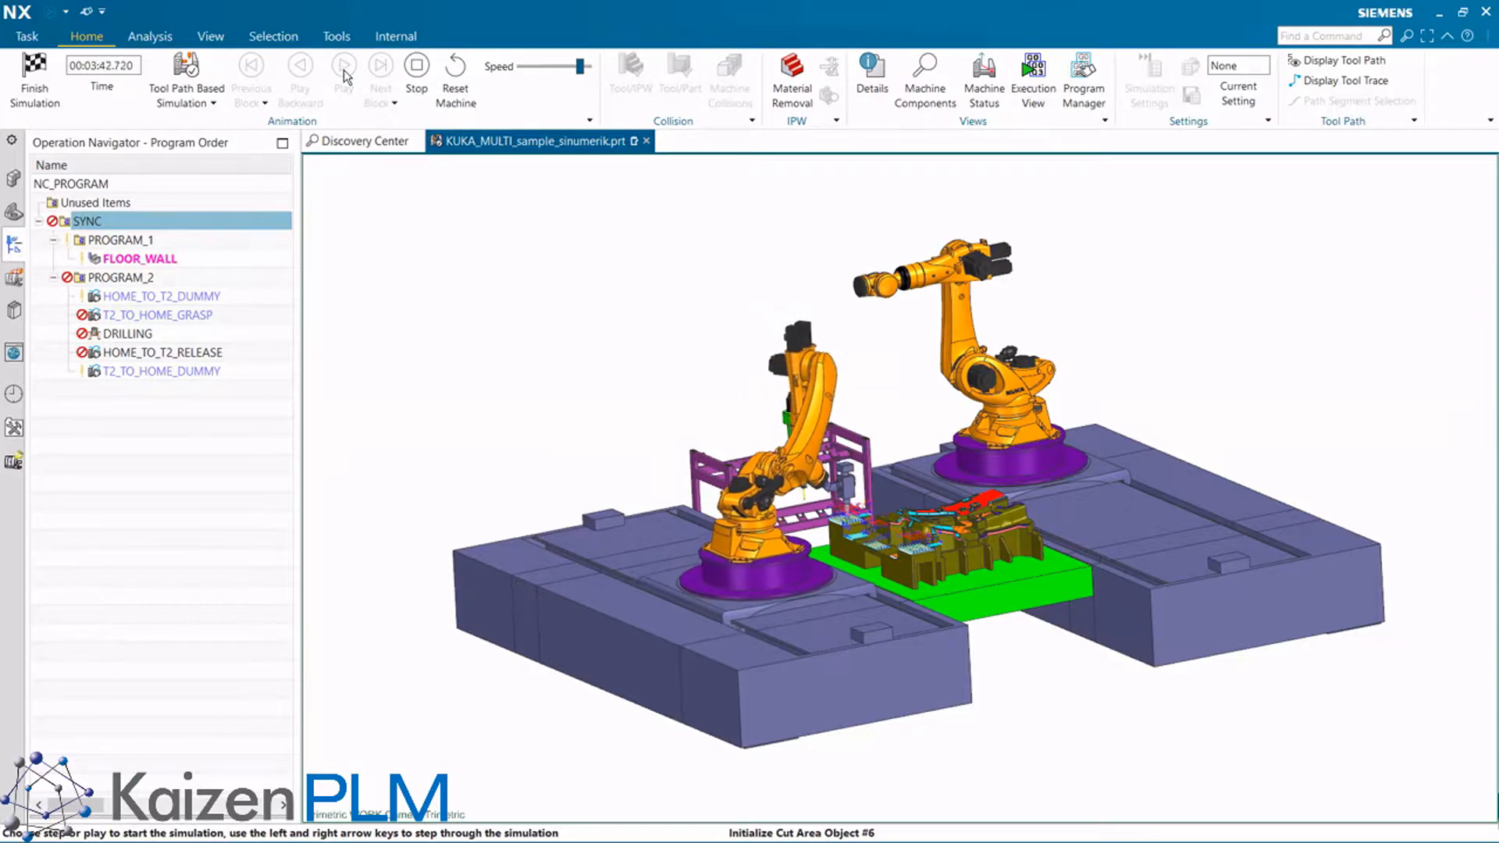
{"action": "left_click", "coordinate": [341, 76]}
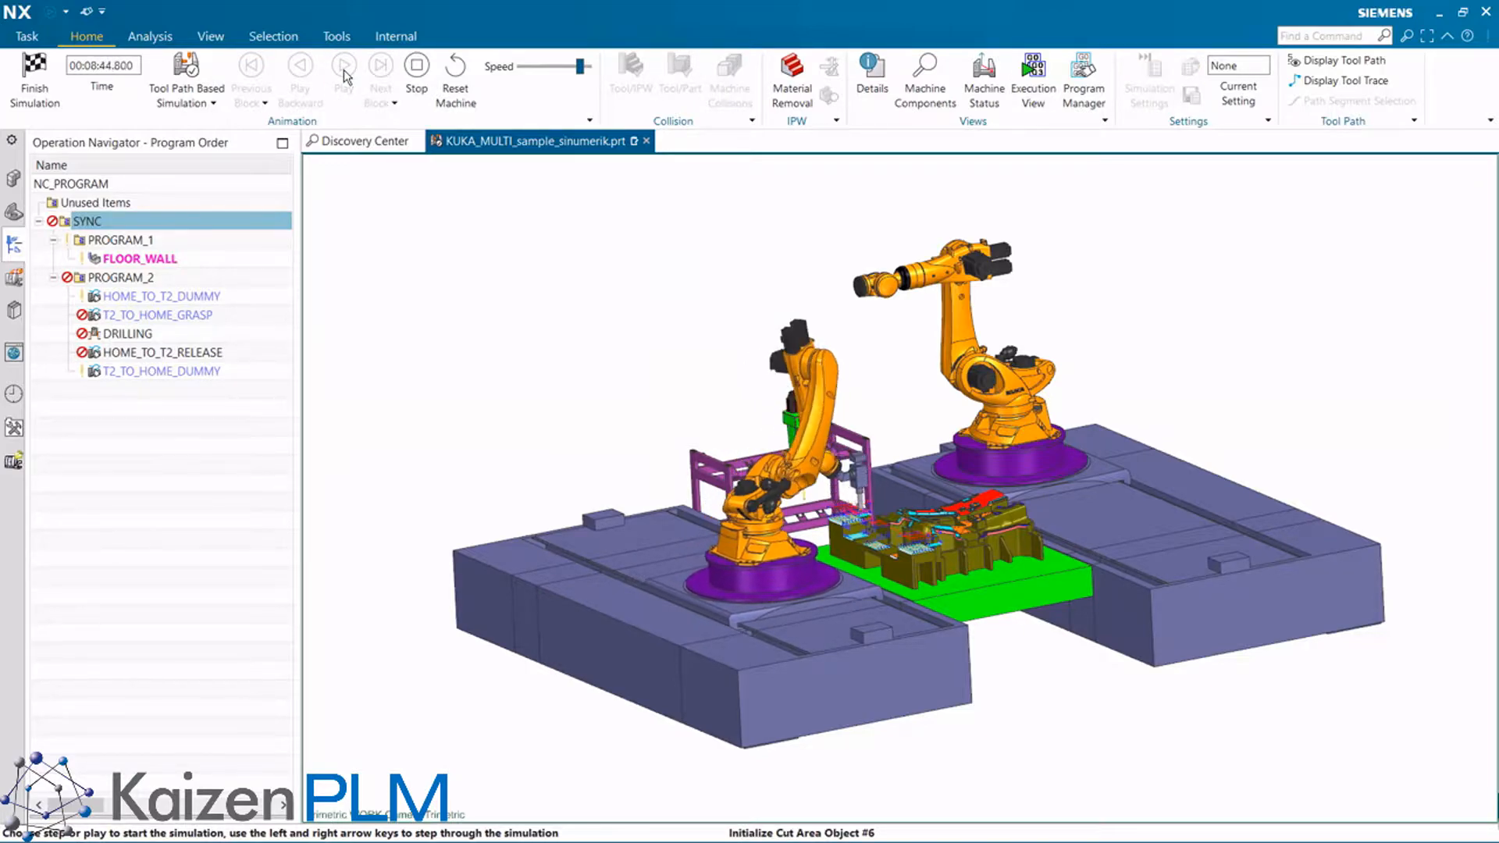
{"action": "left_click", "coordinate": [342, 75]}
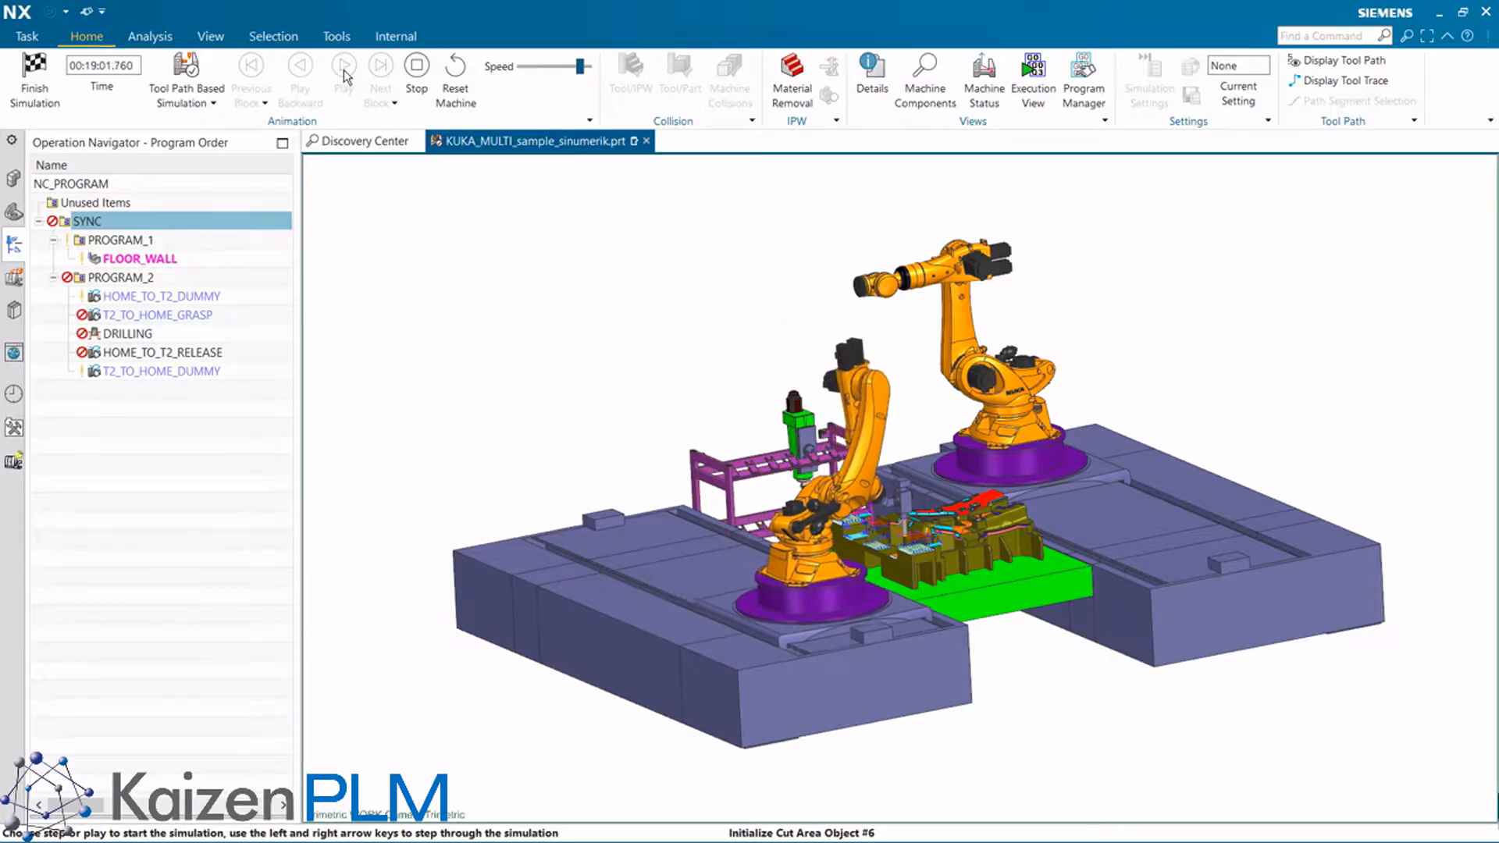
{"action": "left_click", "coordinate": [341, 73]}
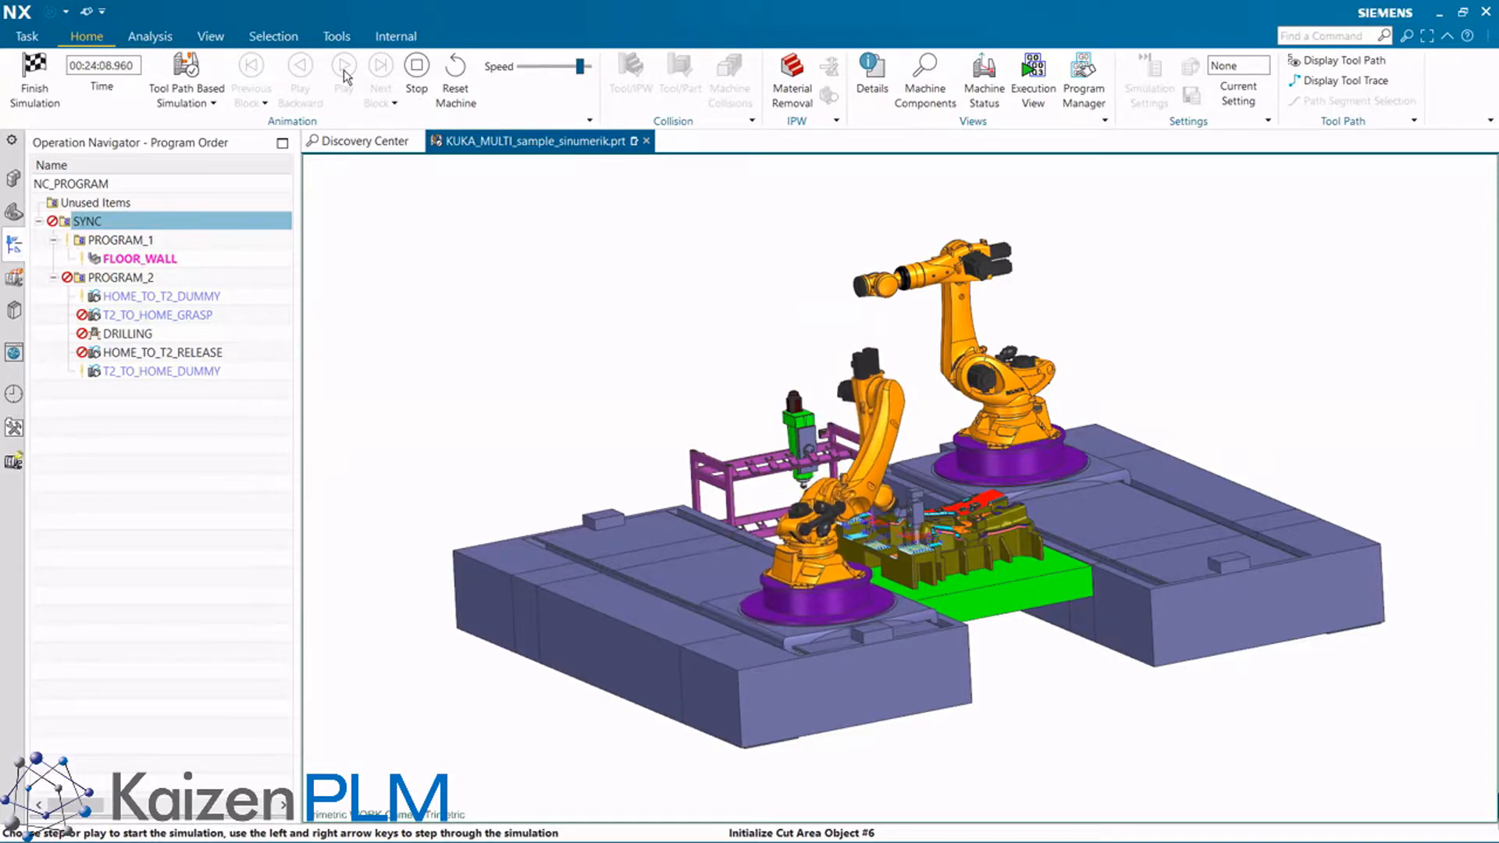
{"action": "left_click", "coordinate": [342, 73]}
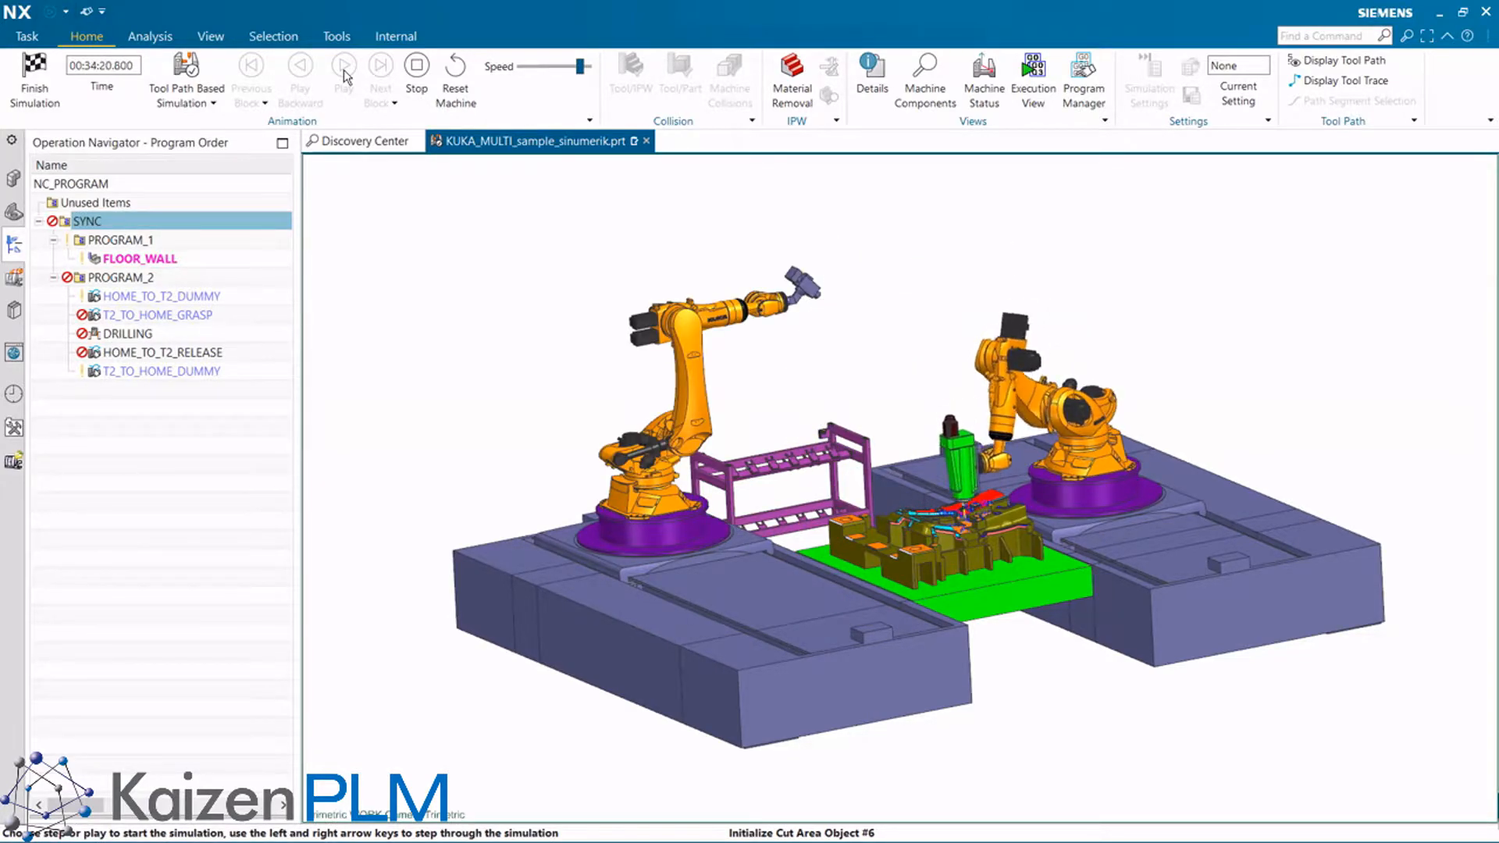
{"action": "left_click", "coordinate": [342, 75]}
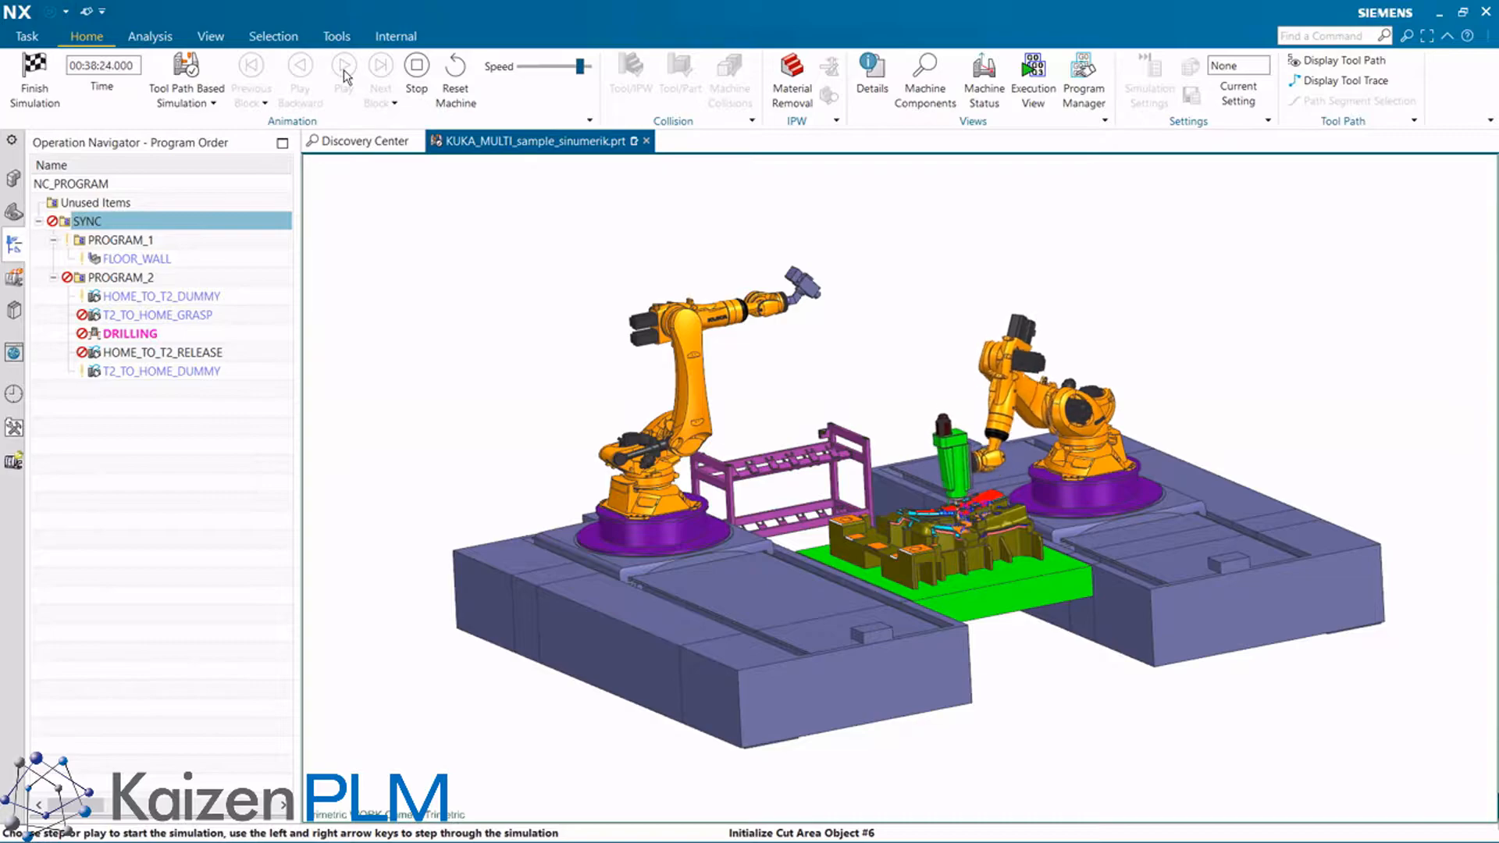
Step: Switch to Machine Code Based Simulation, showing Execution Views for channels 1 and 2
{"action": "left_click", "coordinate": [343, 72]}
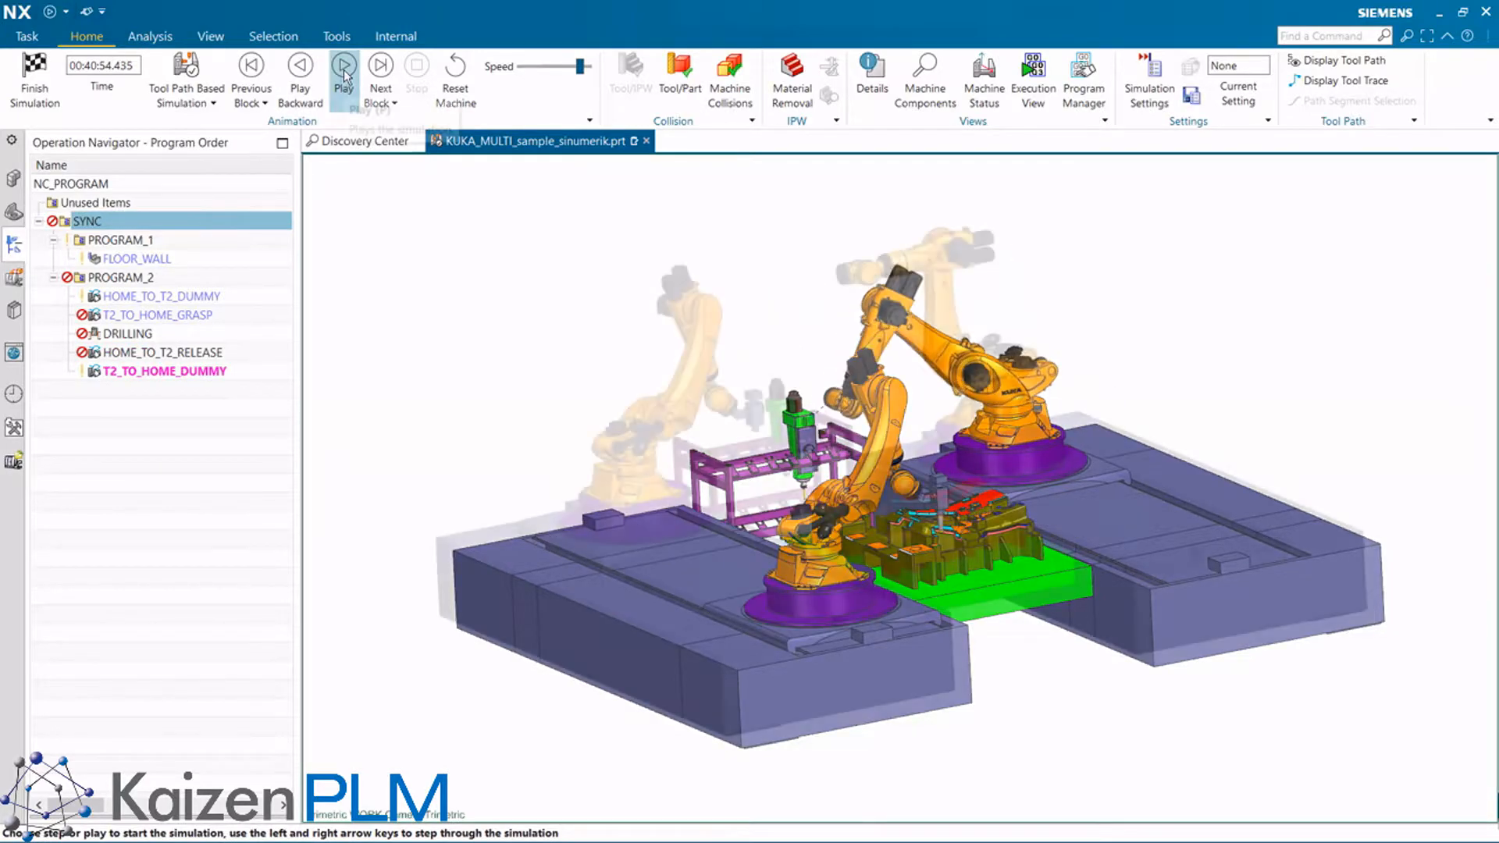
{"action": "left_click", "coordinate": [214, 106]}
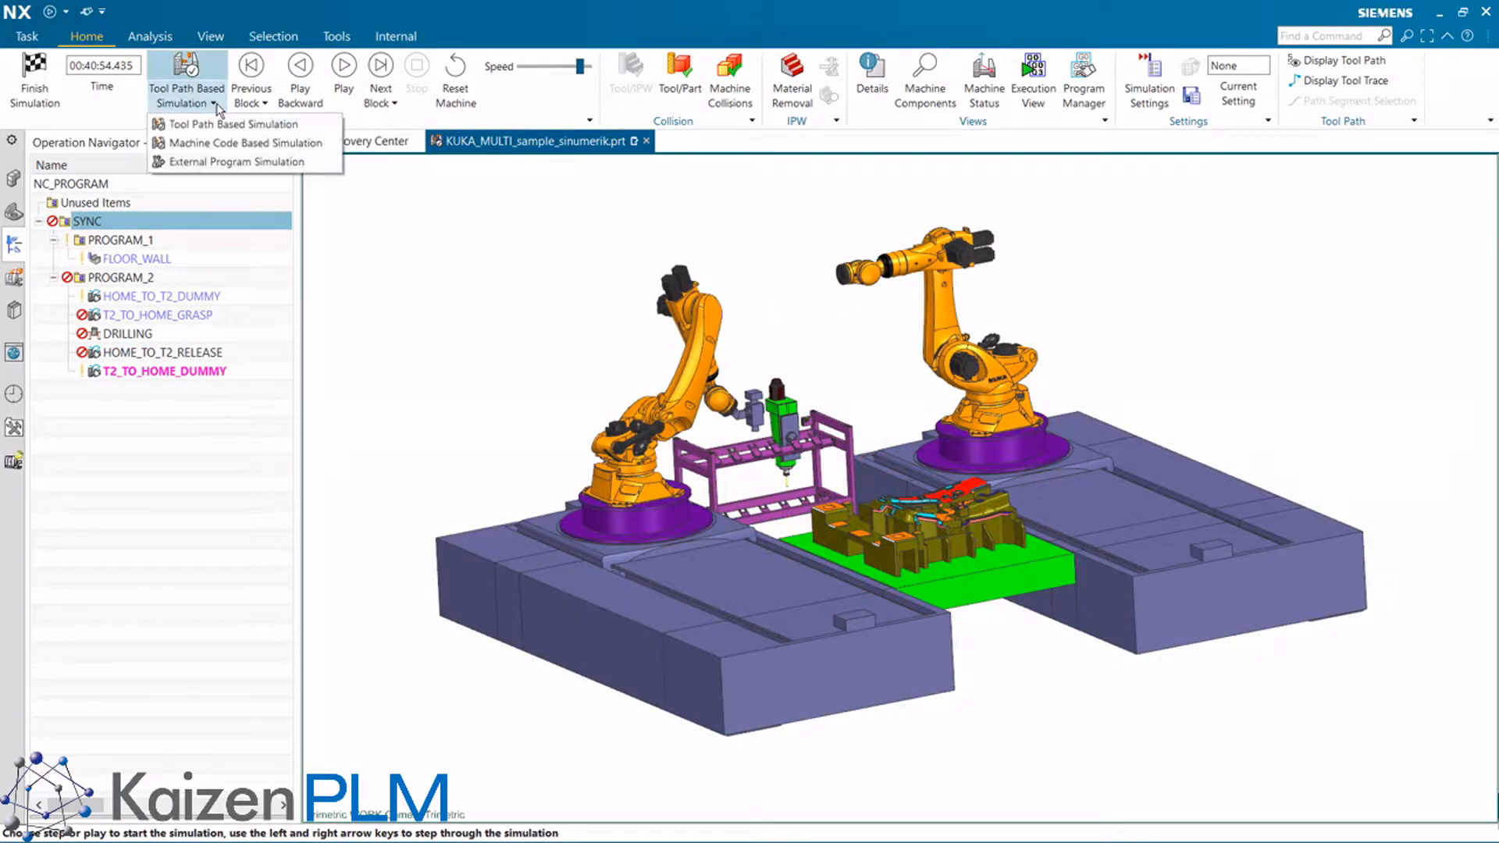
{"action": "left_click", "coordinate": [246, 142]}
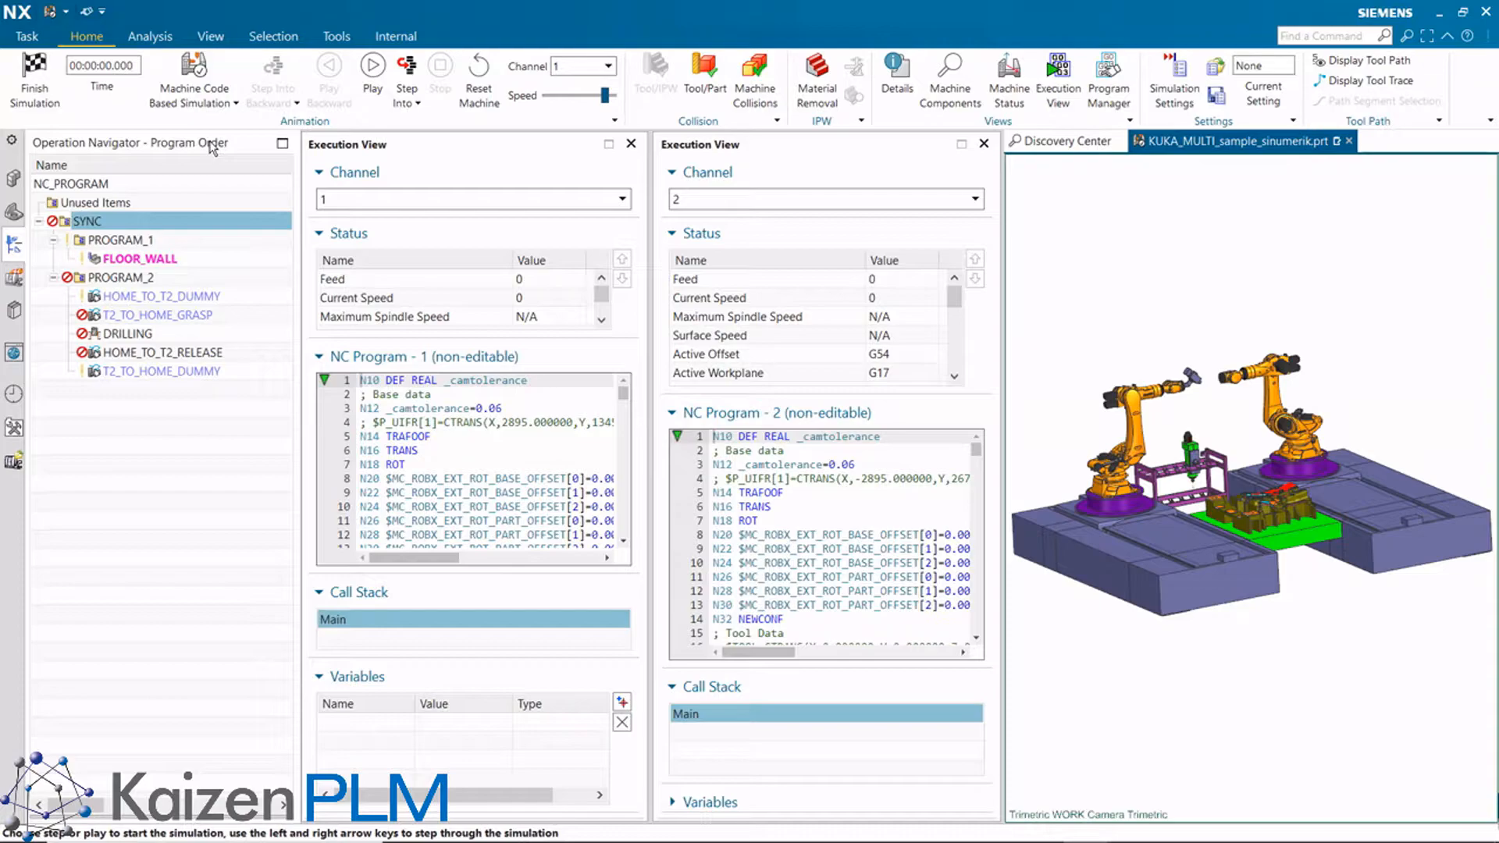
Step: Play the machine-code simulation so both channels' NC programs step through
{"action": "left_click", "coordinate": [371, 72]}
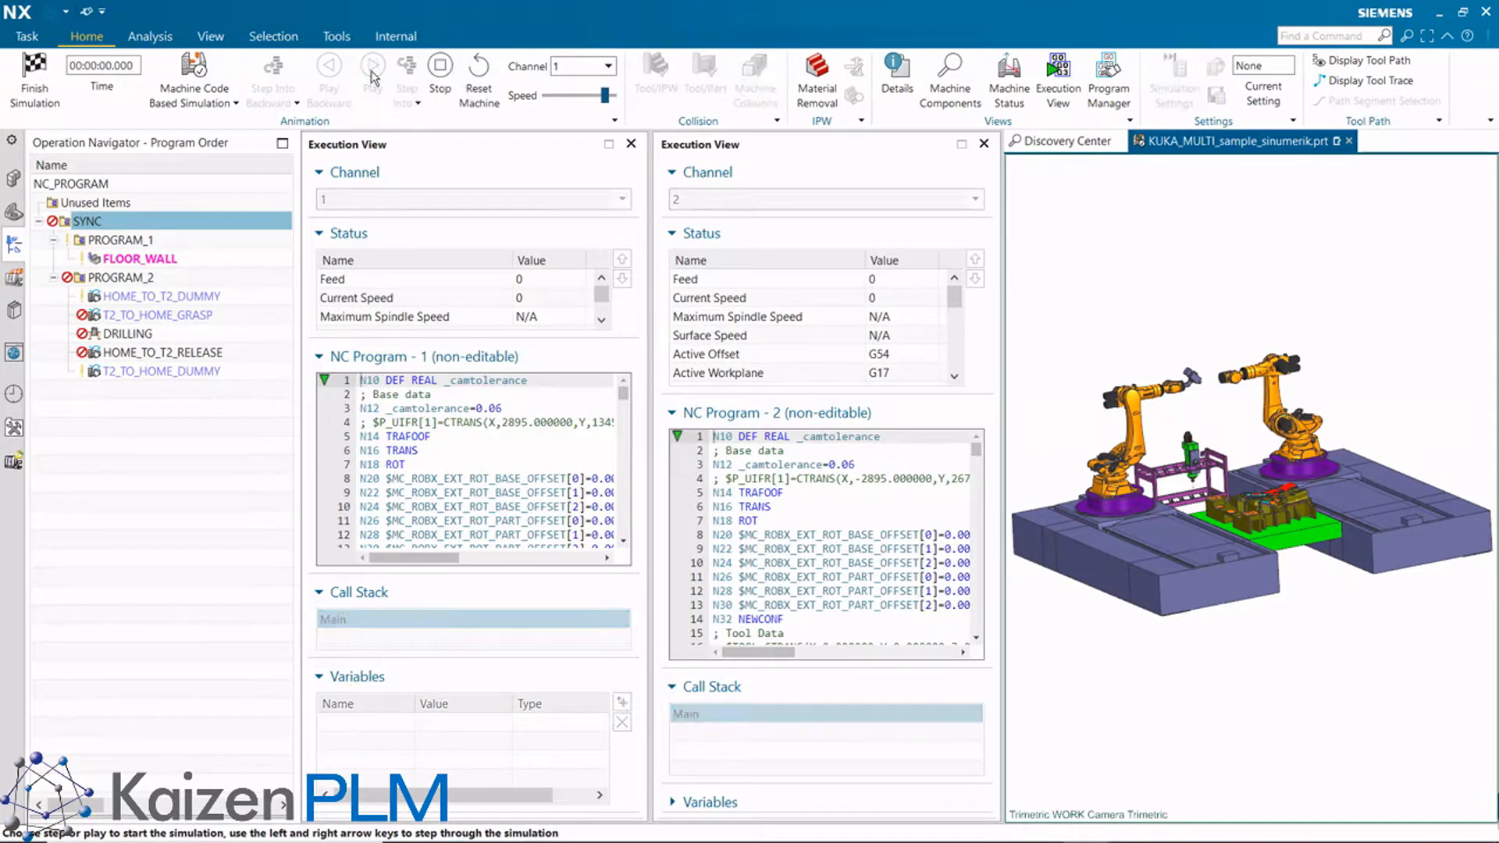
{"action": "left_click", "coordinate": [371, 73]}
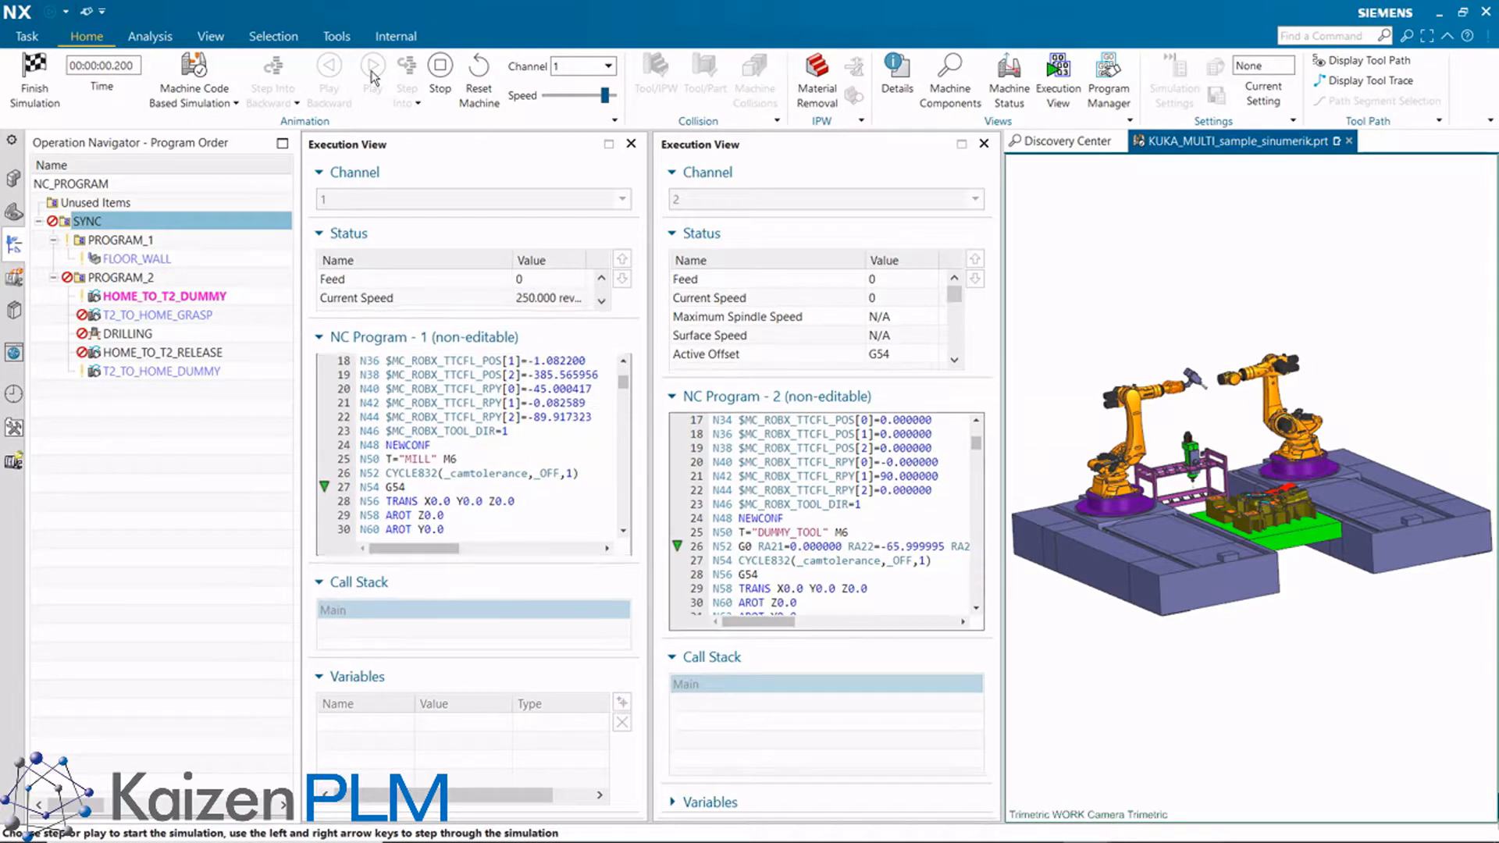
{"action": "left_click", "coordinate": [372, 66]}
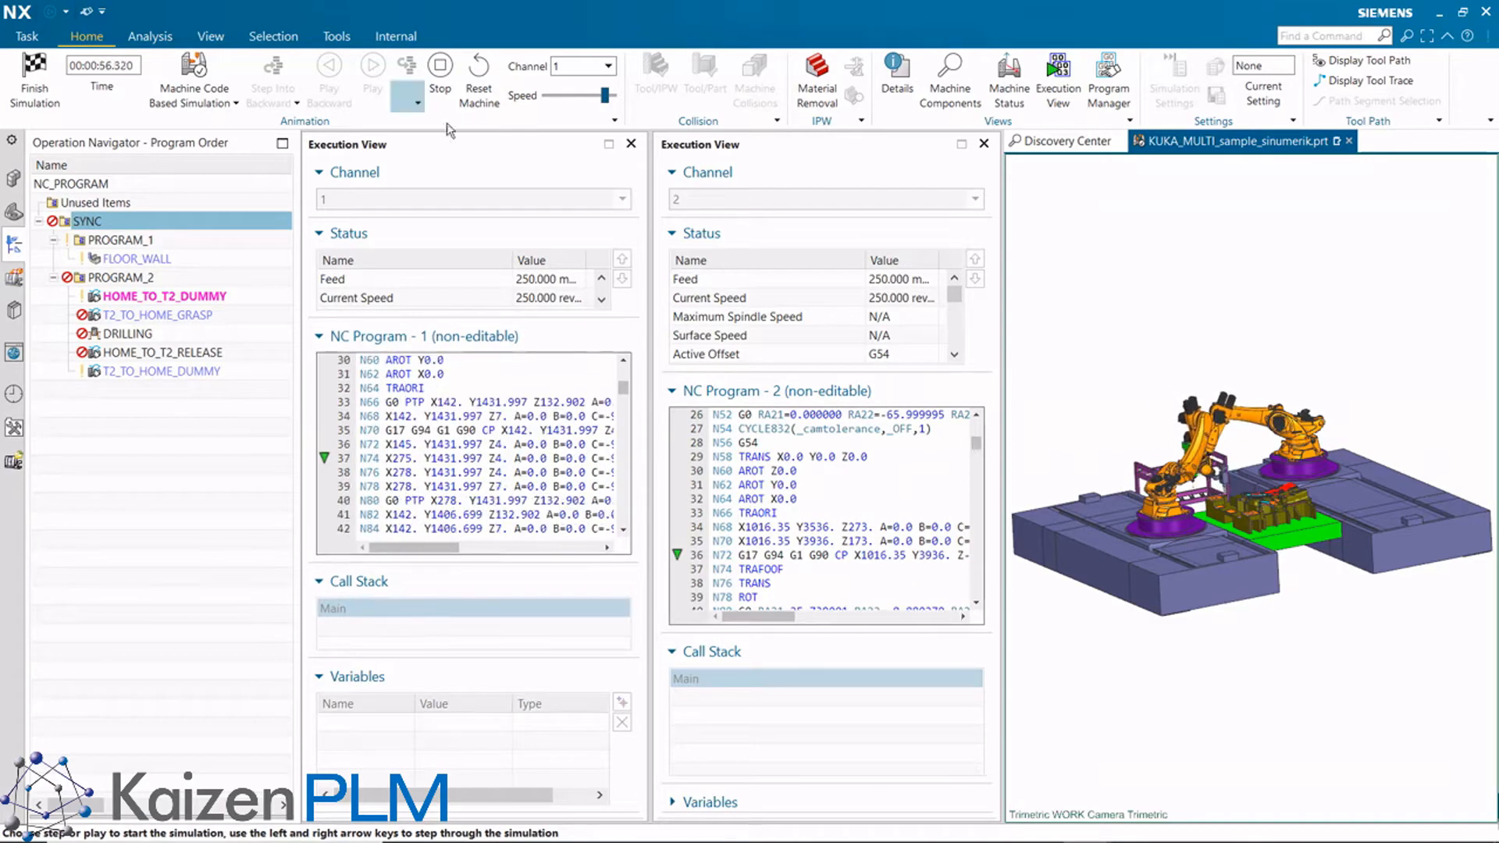
{"action": "left_click", "coordinate": [406, 81]}
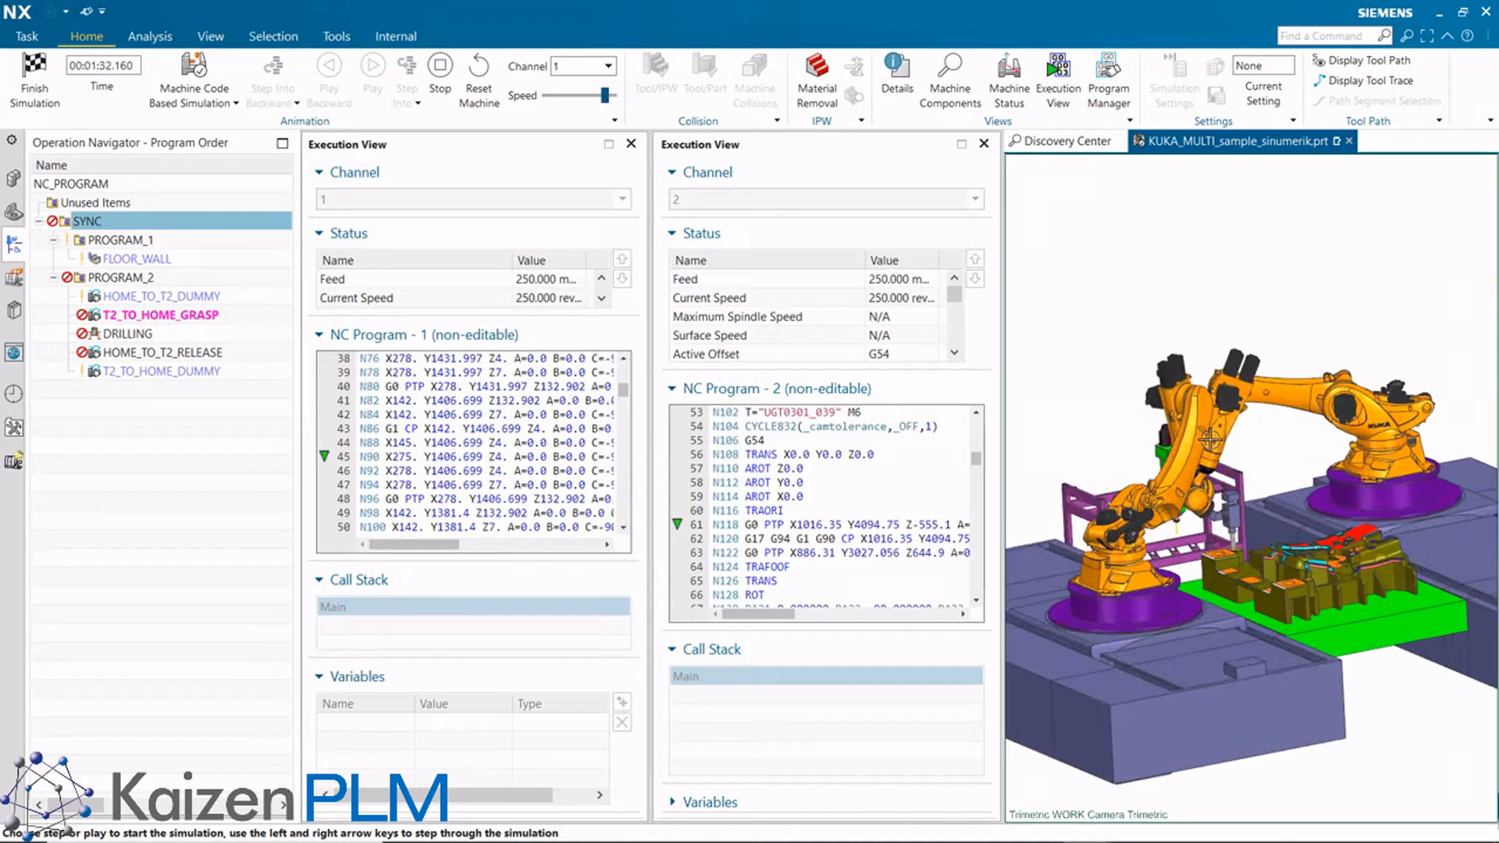
Step: Continue the simulation into drilling, then finish and return to CAM programming
{"action": "left_click", "coordinate": [372, 70]}
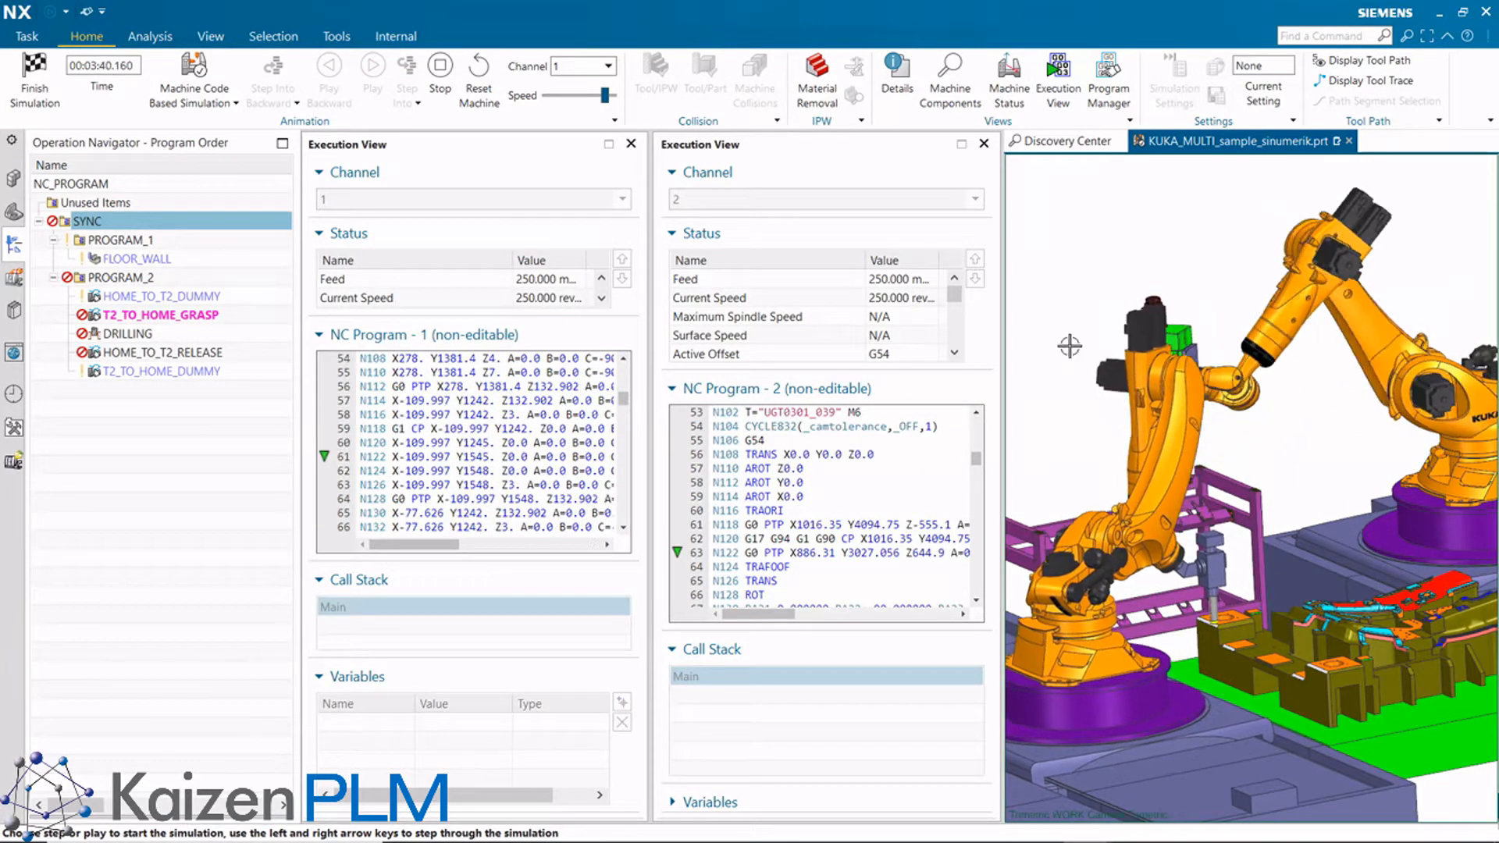
{"action": "left_click", "coordinate": [371, 76]}
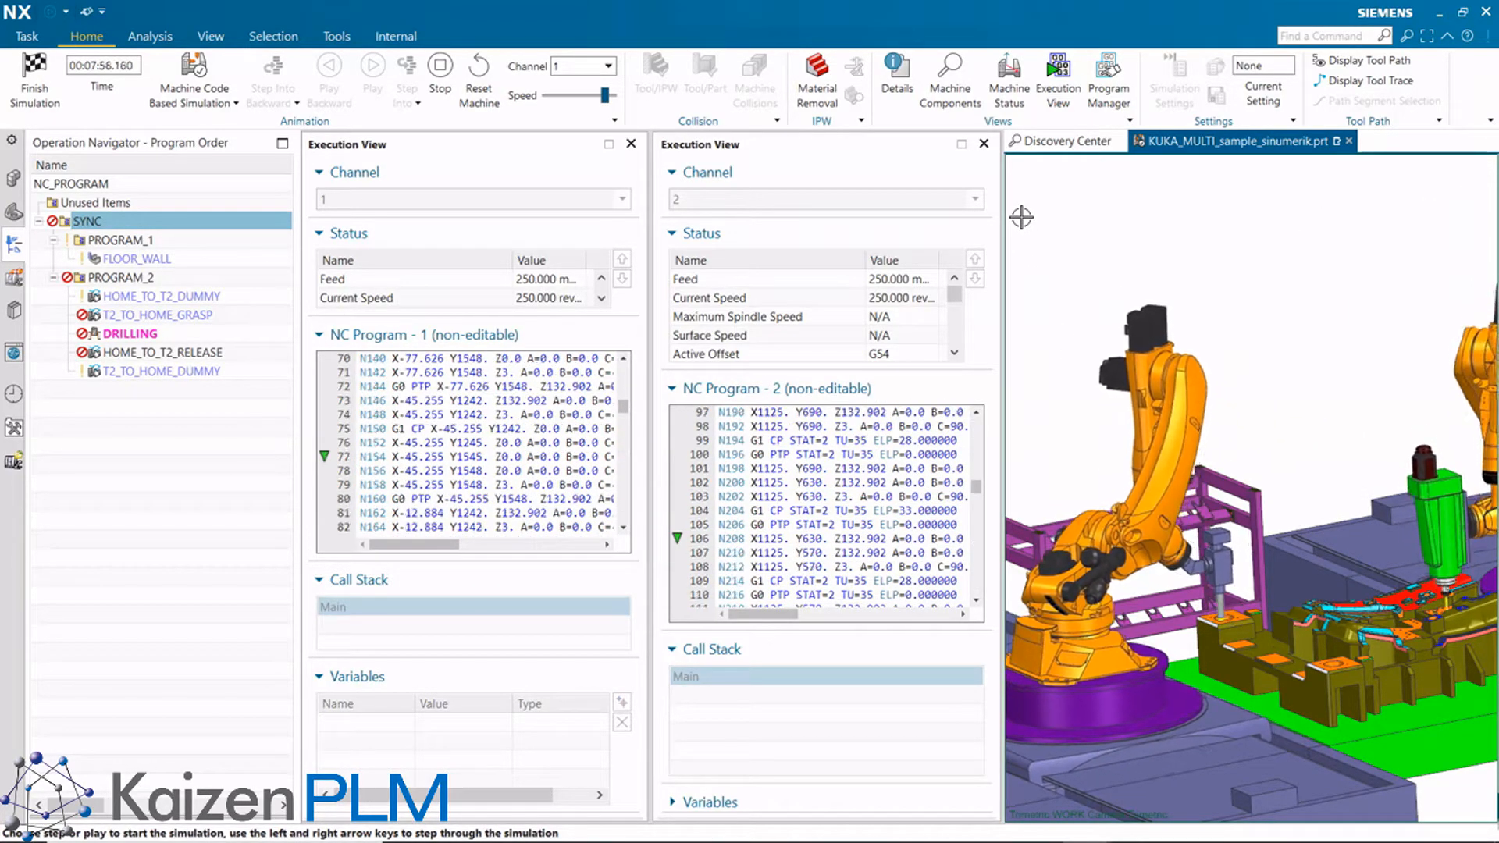
{"action": "left_click", "coordinate": [371, 73]}
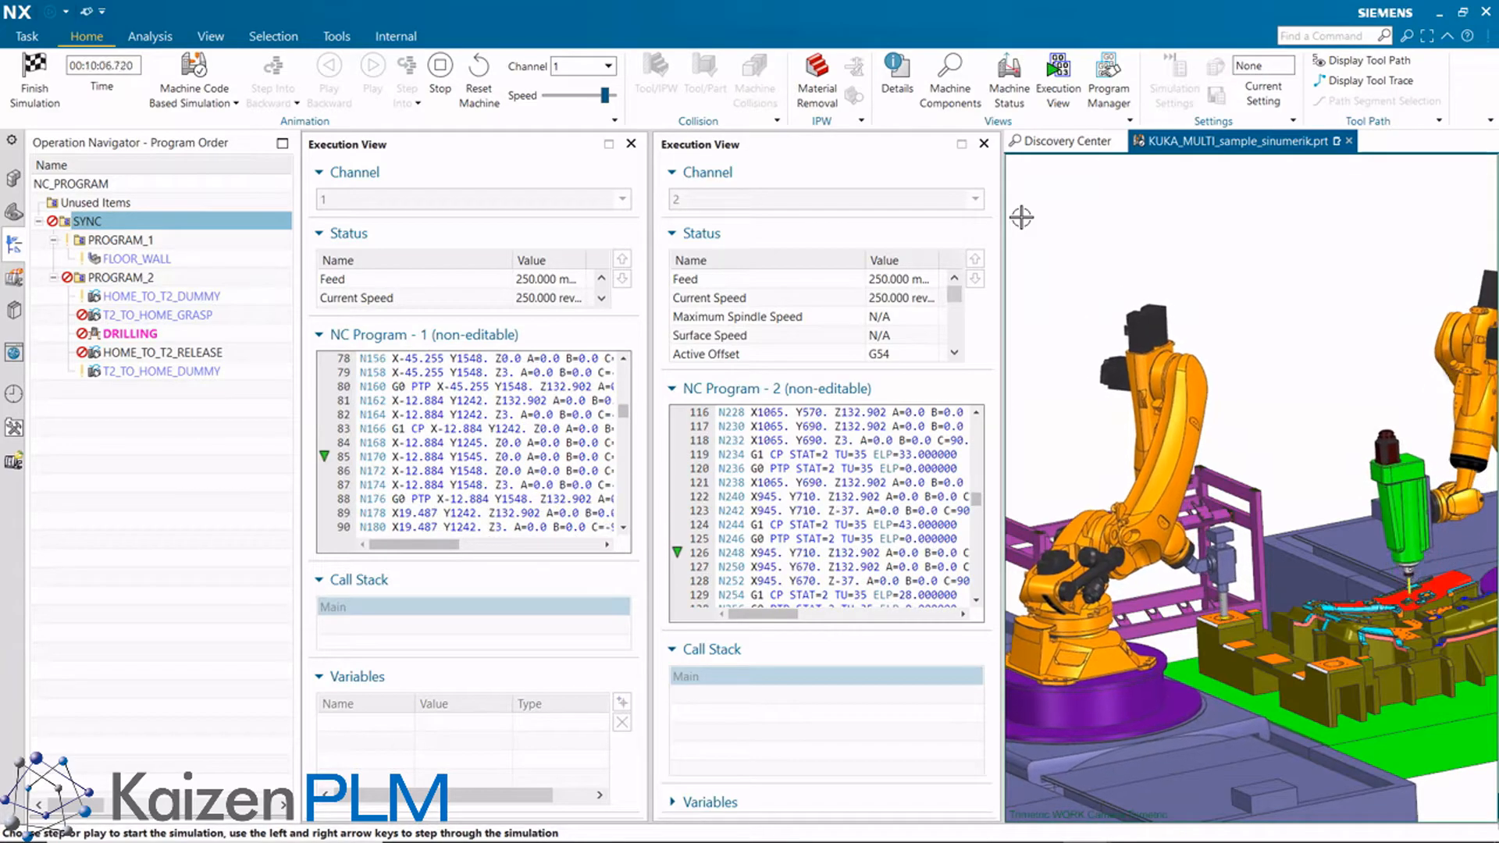
{"action": "left_click", "coordinate": [370, 74]}
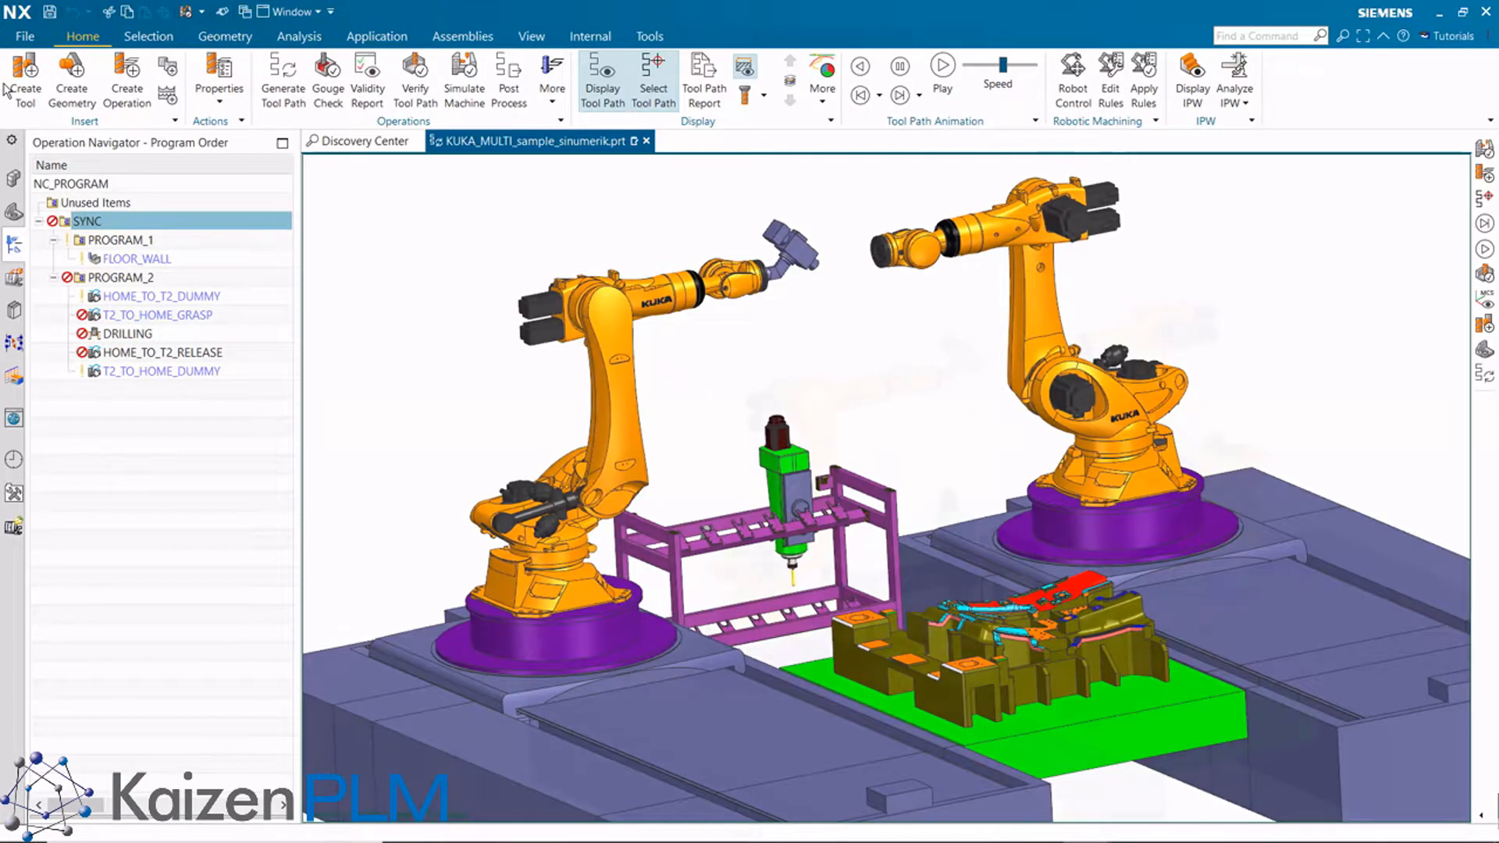
Step: Open the Synchronization Manager from the SYNC program group's right-click menu
{"action": "right_click", "coordinate": [86, 221]}
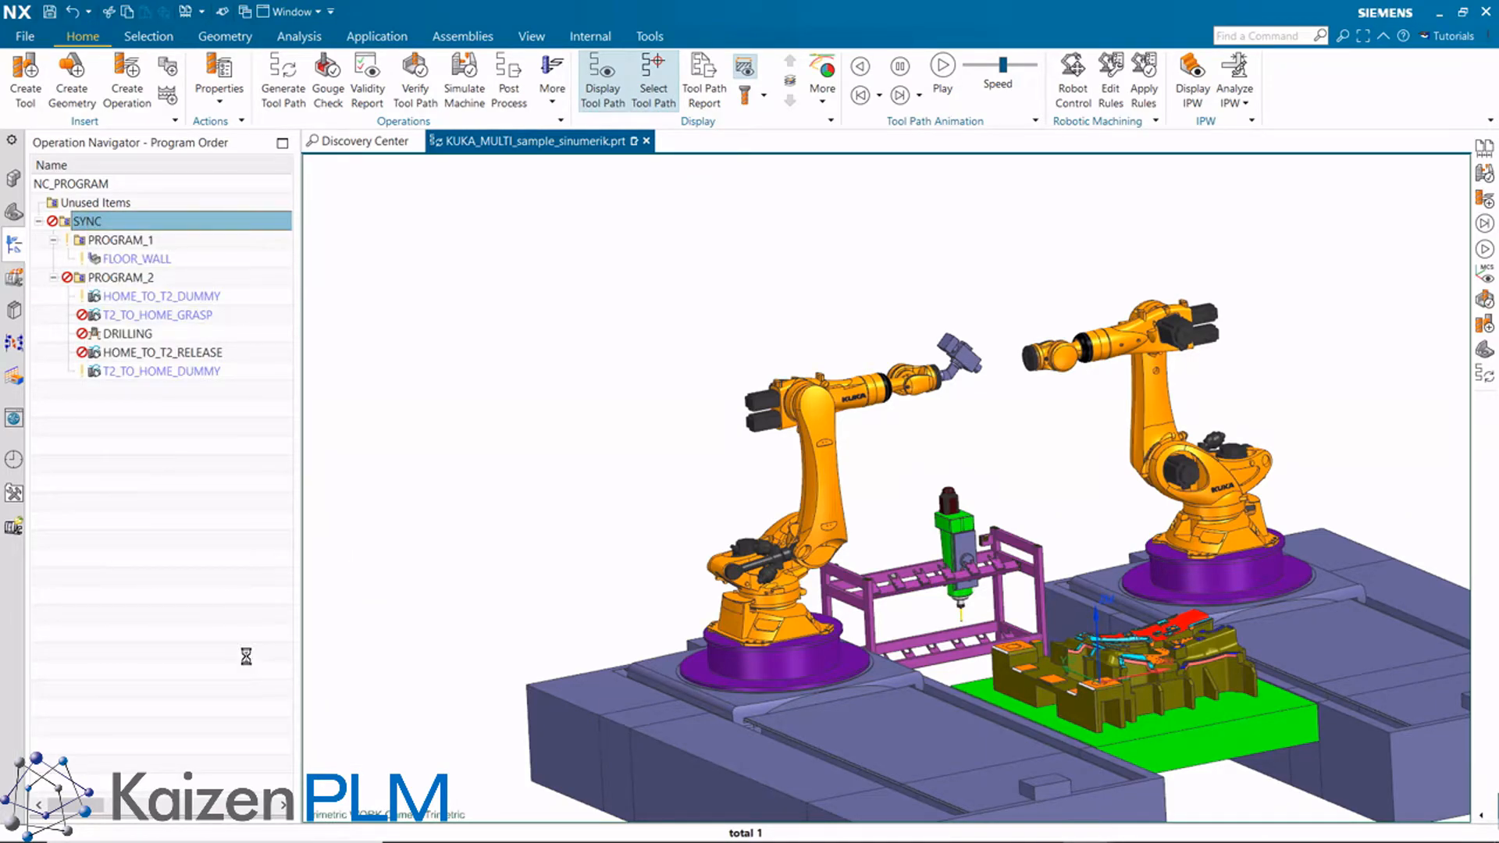
{"action": "left_click", "coordinate": [508, 77]}
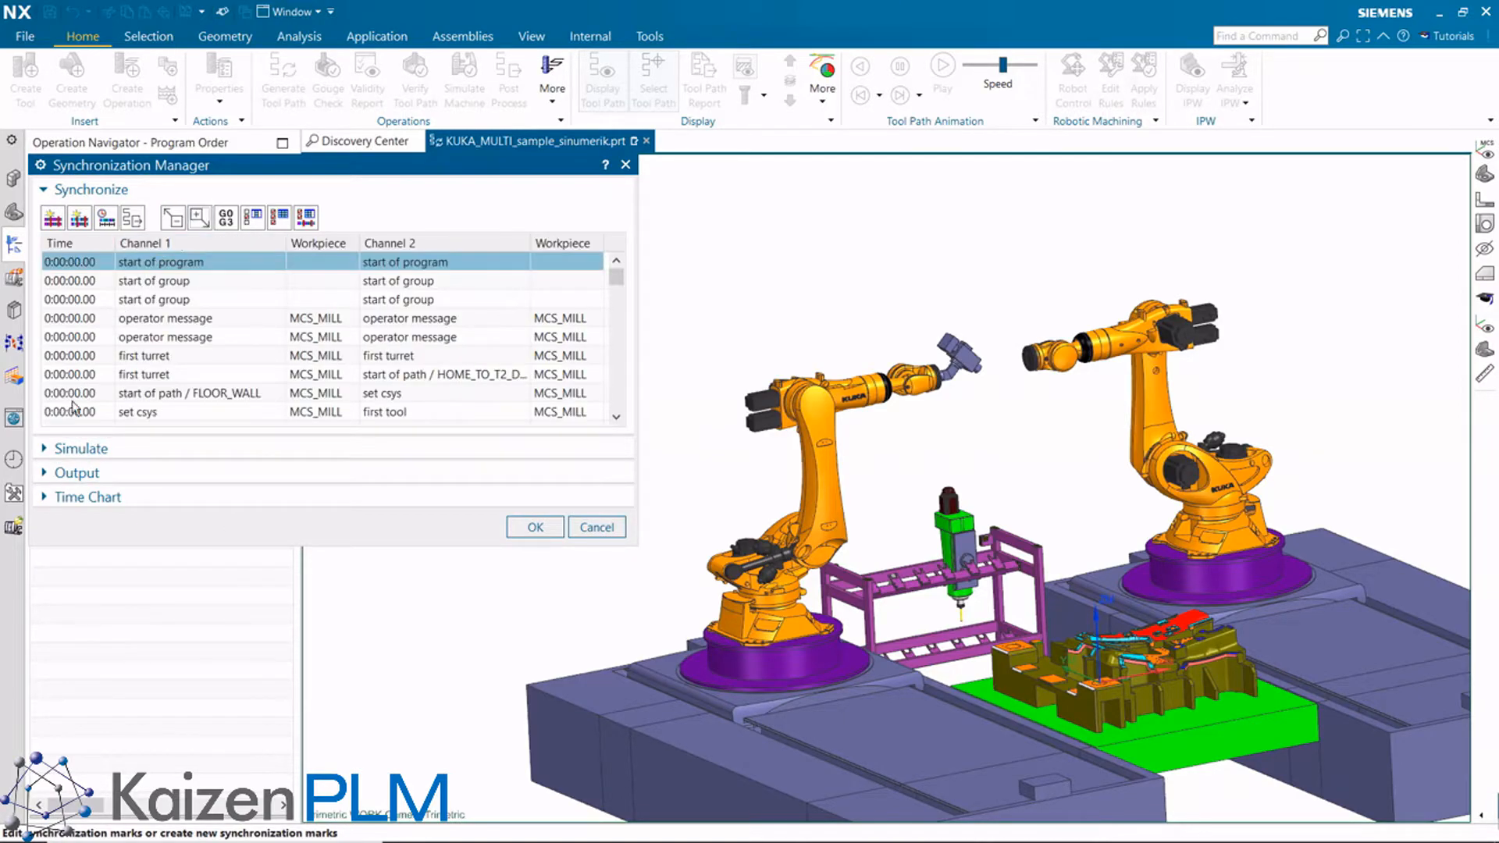
Step: Play the synchronized simulation of both robots at speed 9 into the drilling events
{"action": "left_click", "coordinate": [80, 448]}
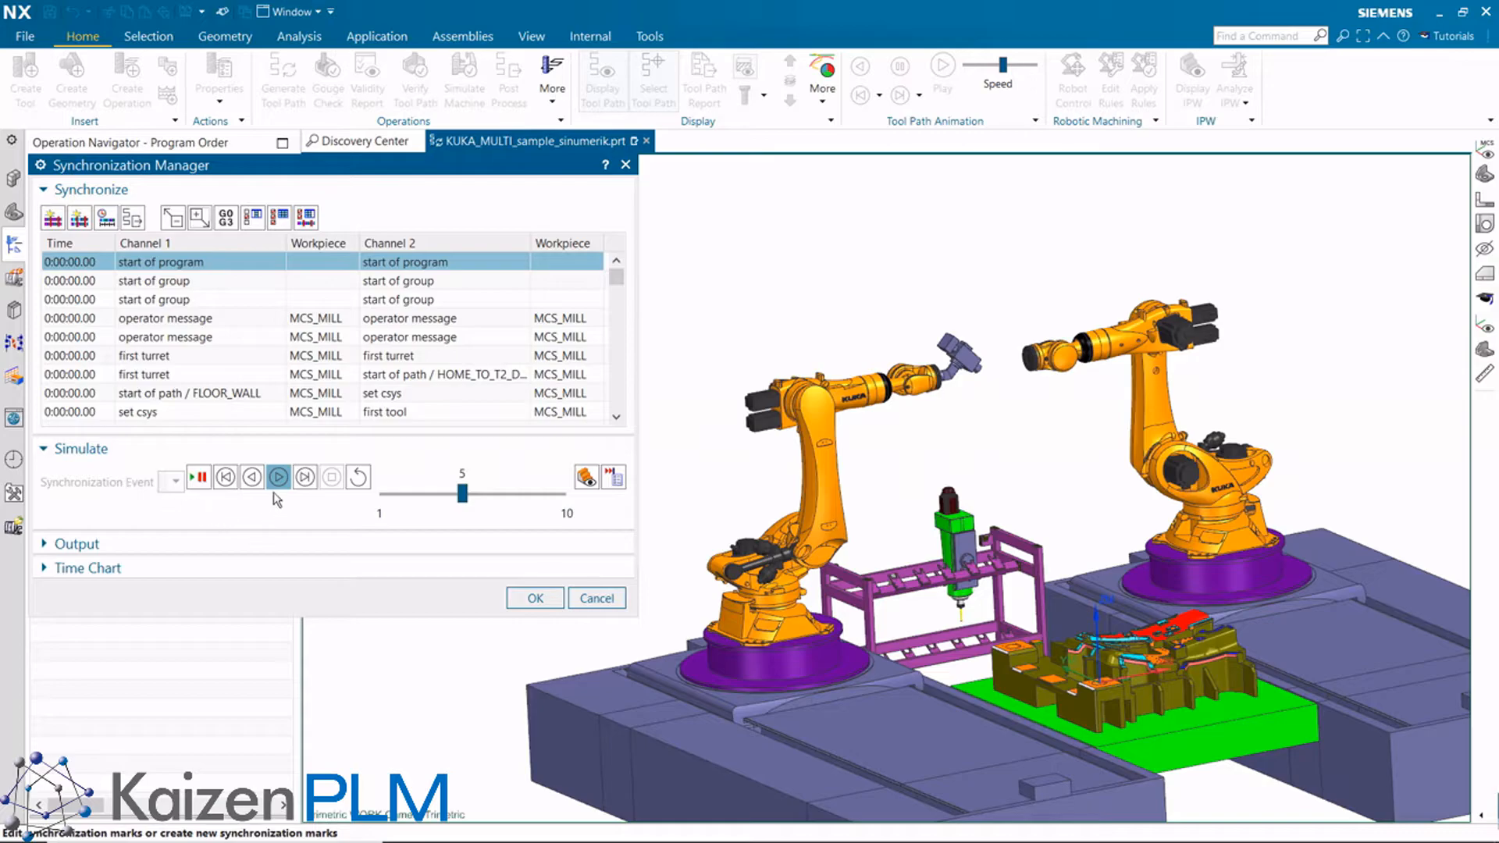
{"action": "left_click", "coordinate": [278, 476]}
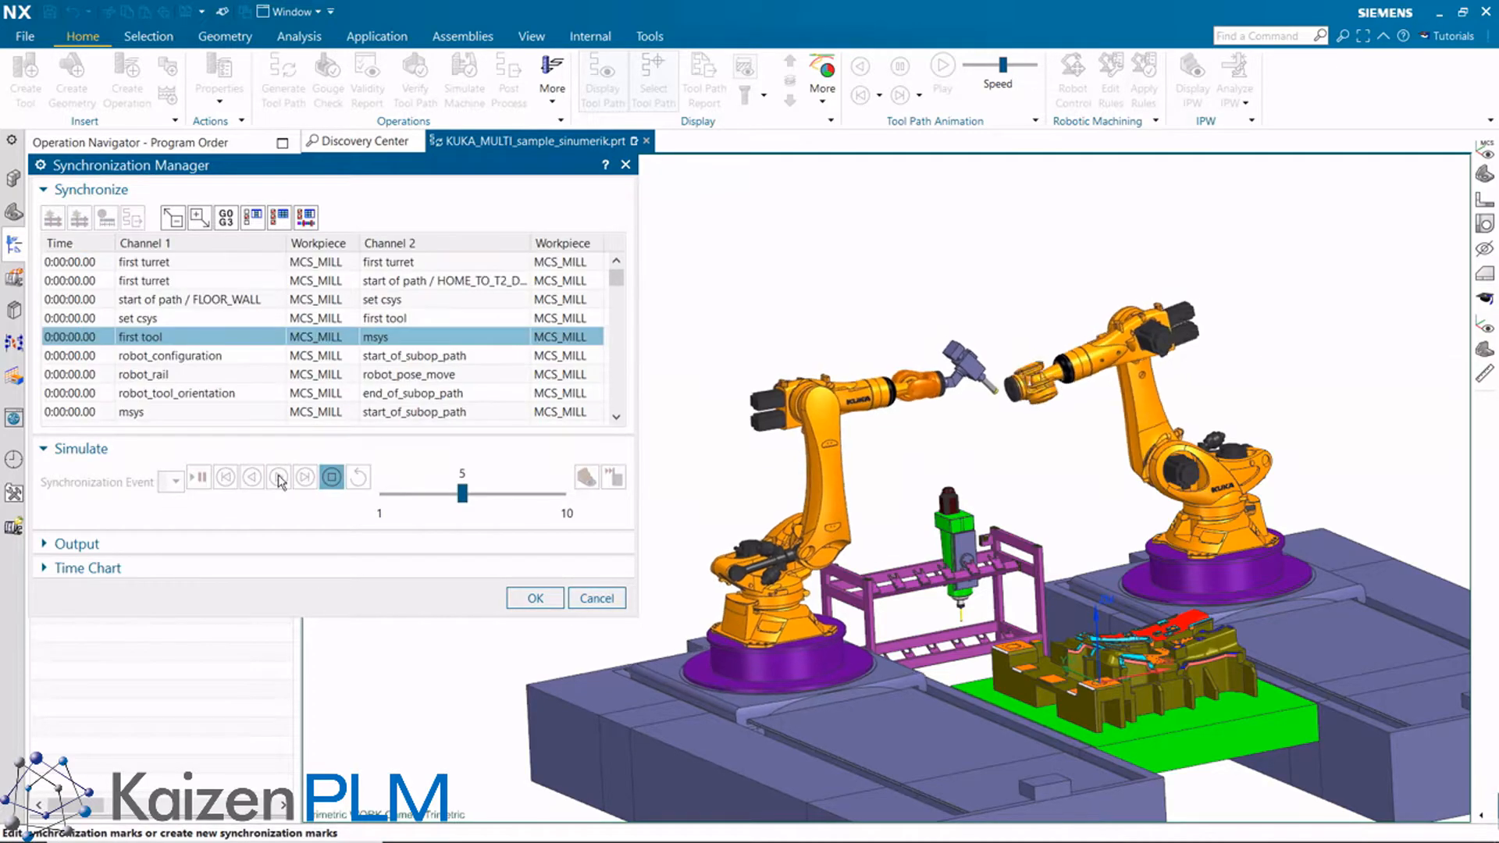
{"action": "left_click", "coordinate": [278, 477]}
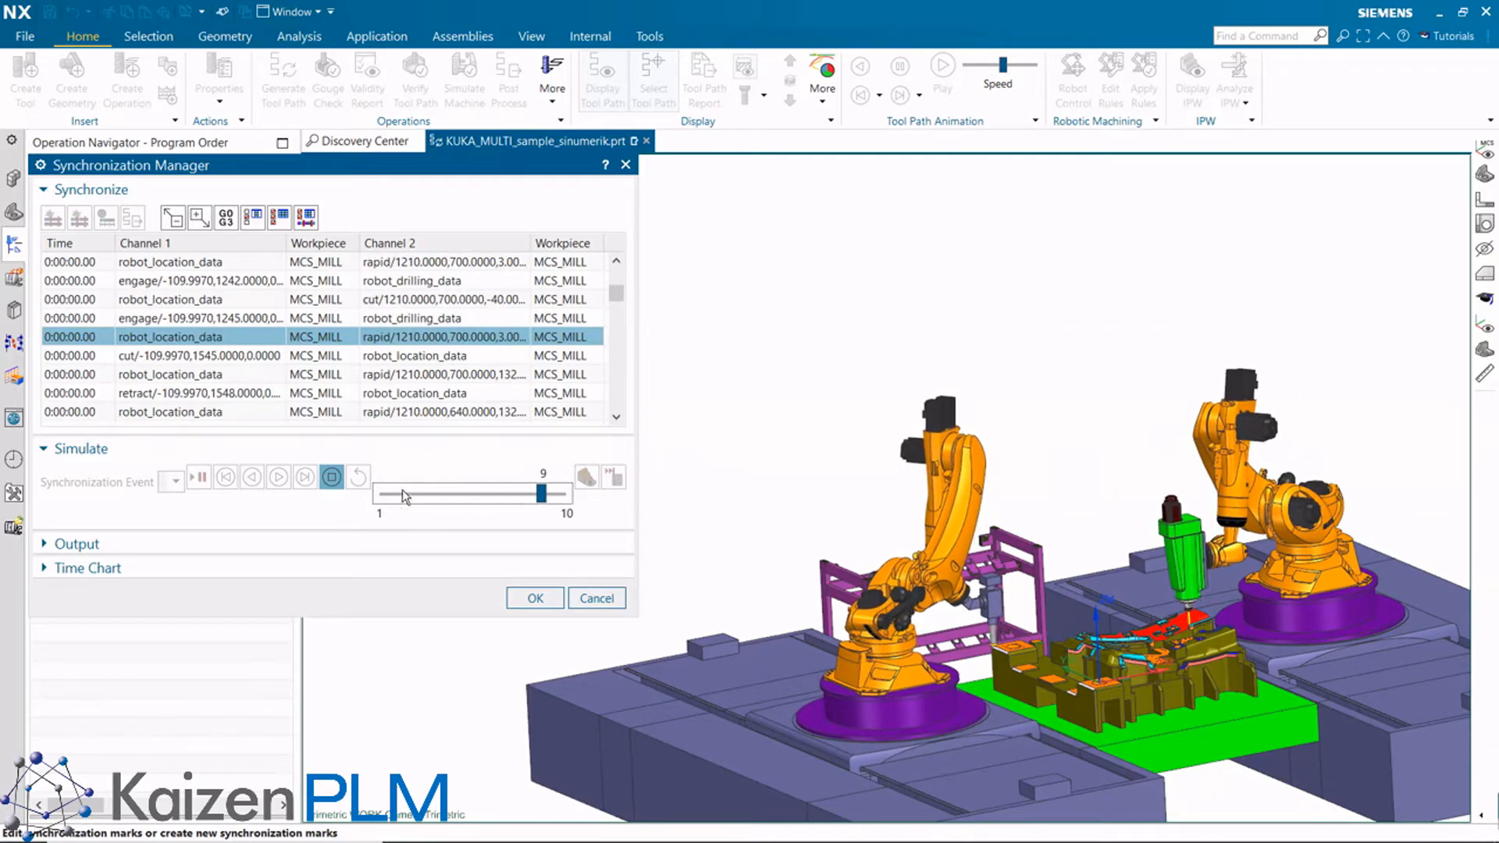
{"action": "left_click", "coordinate": [278, 476]}
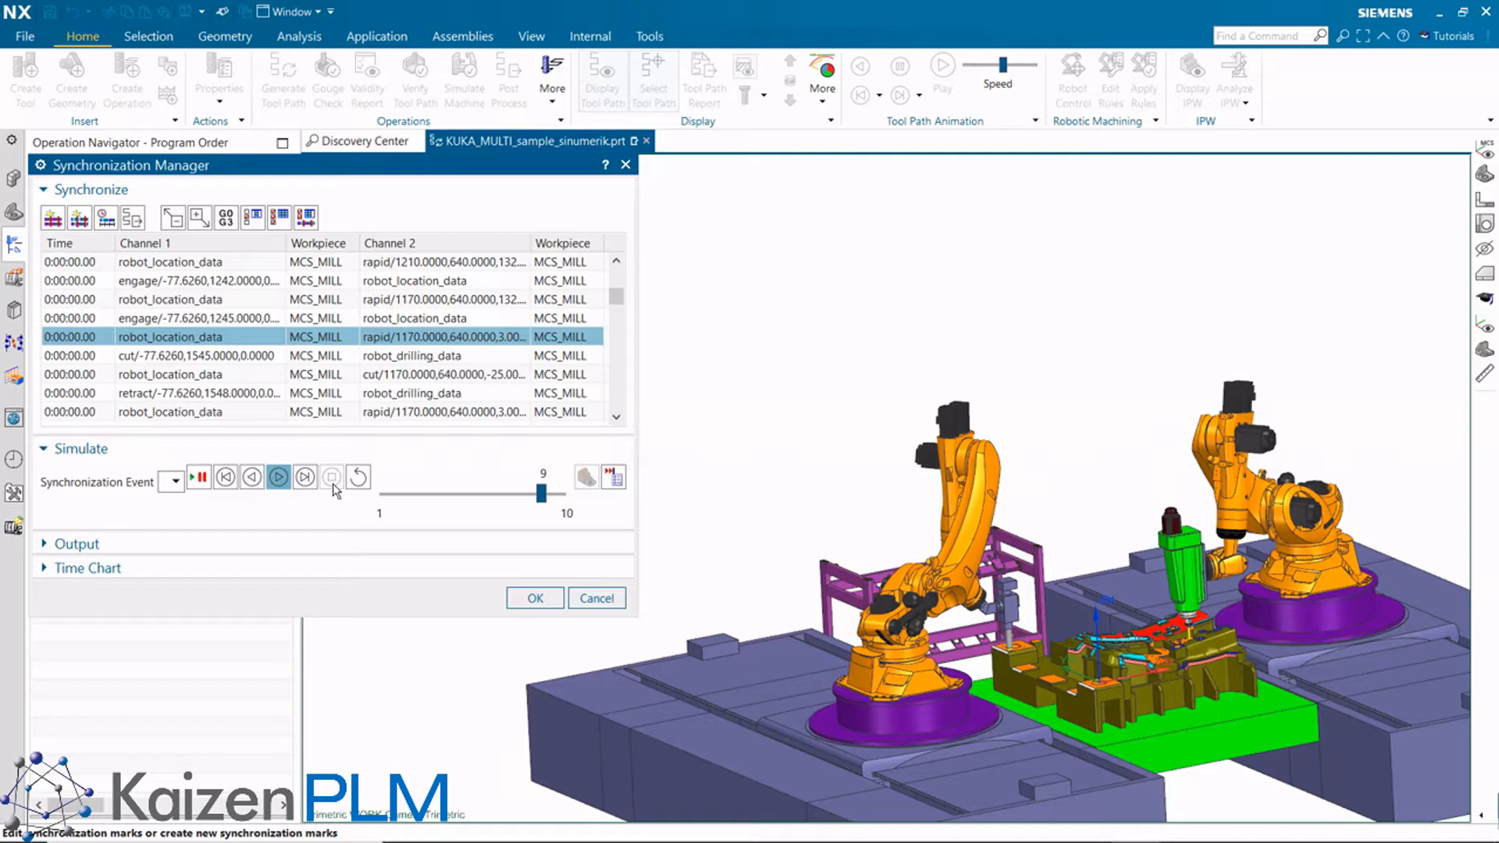
Step: Insert sync mark 1 for channels 1 and 2 at channel 1's robot_location_data event
{"action": "right_click", "coordinate": [170, 337]}
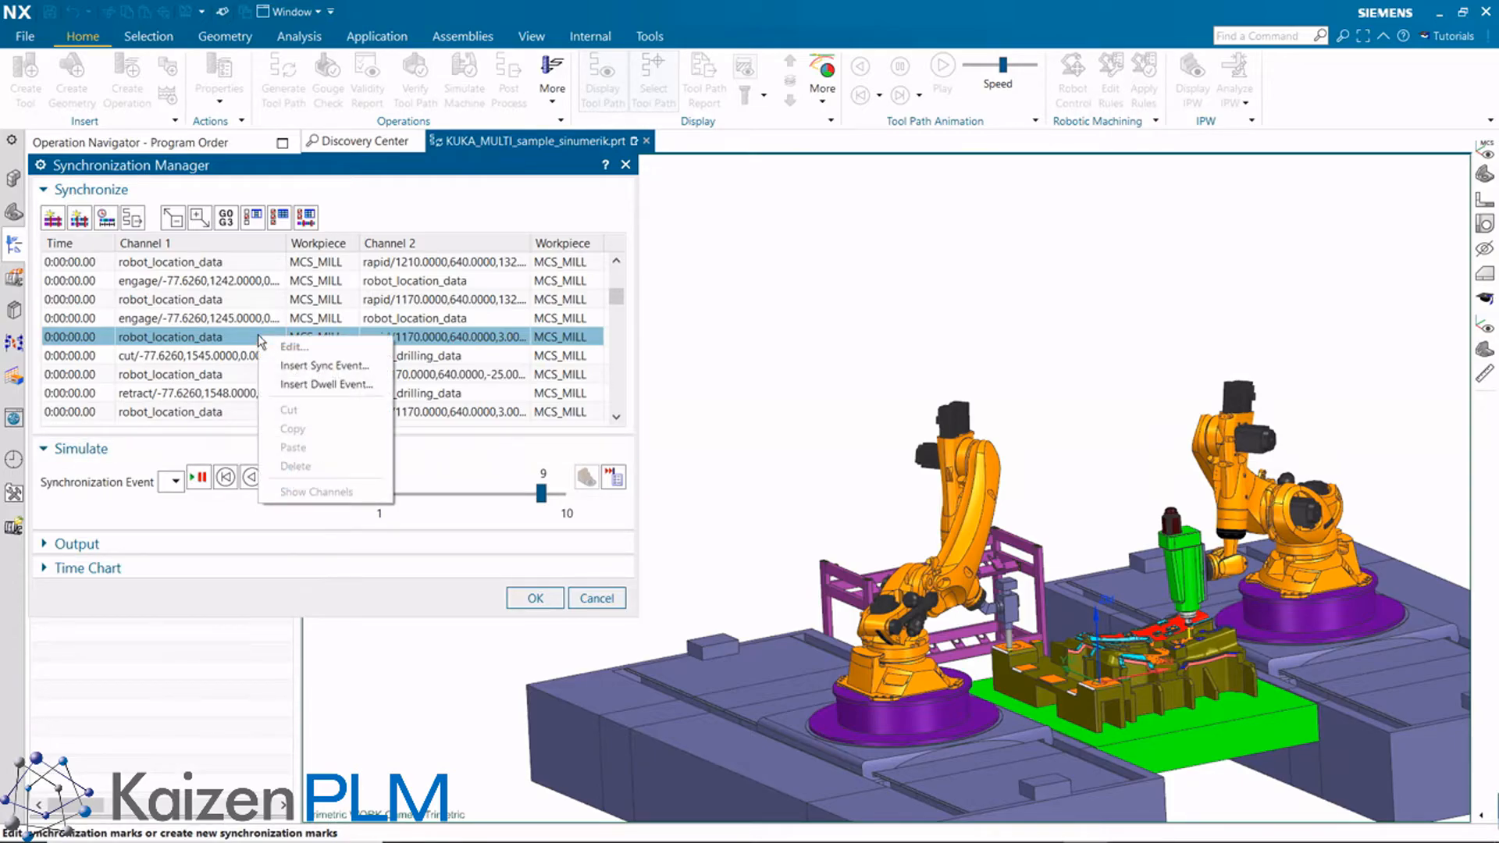
{"action": "mouse_move", "coordinate": [325, 365]}
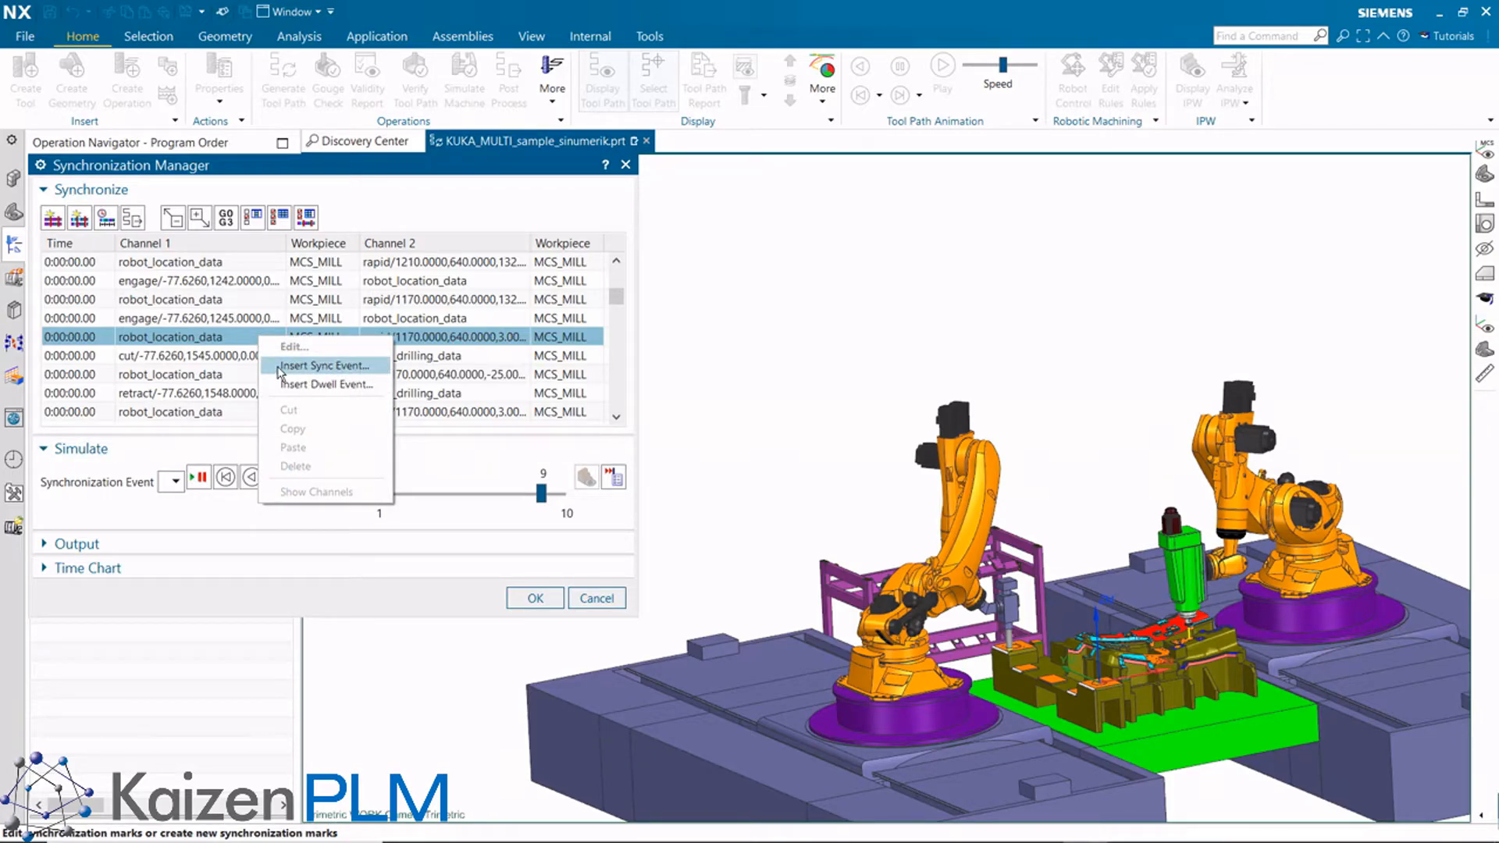
{"action": "left_click", "coordinate": [323, 366]}
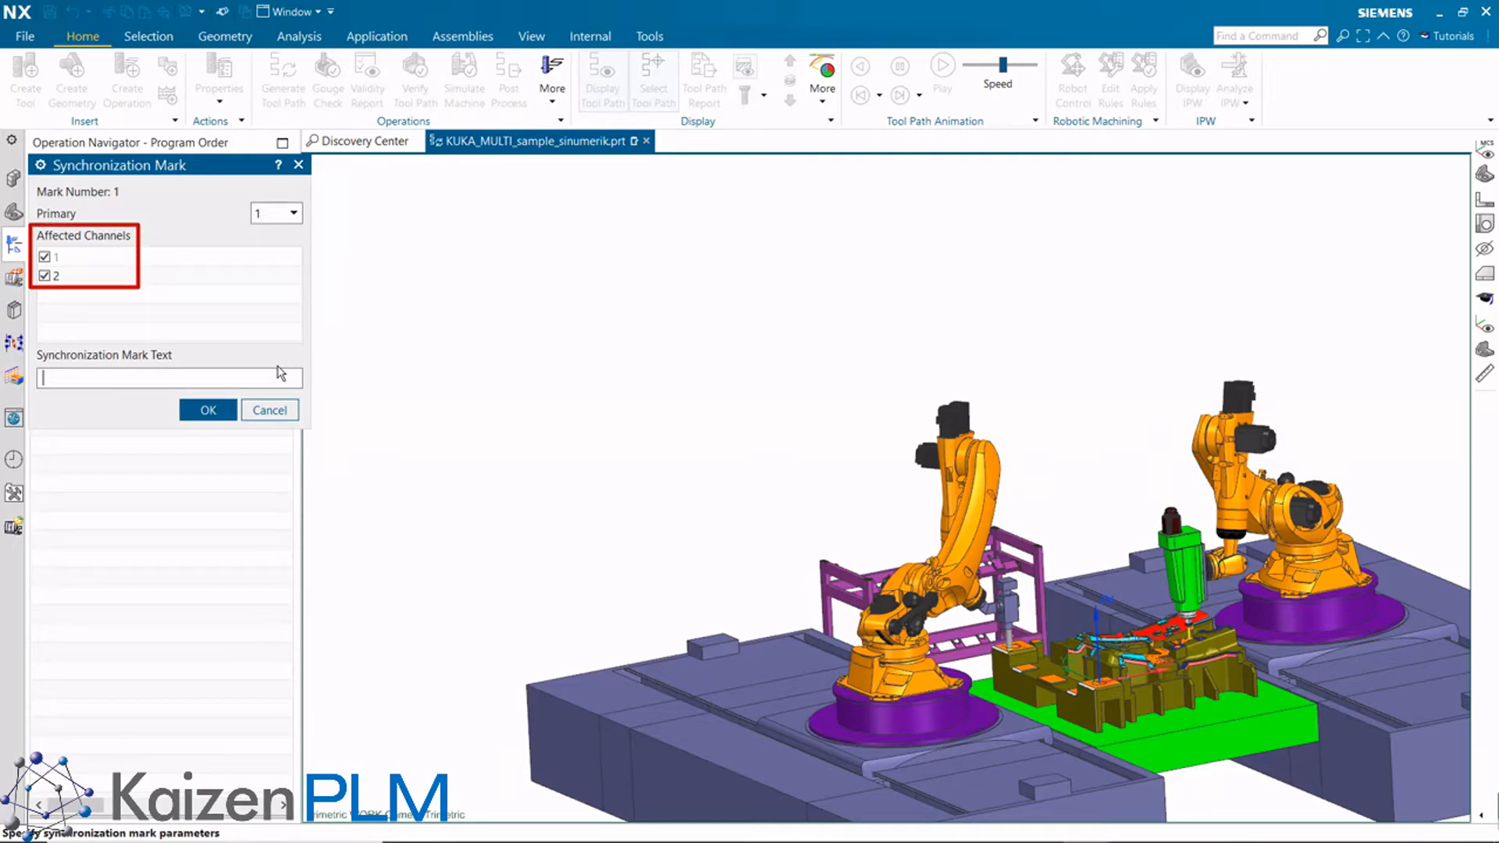
{"action": "mouse_move", "coordinate": [265, 374]}
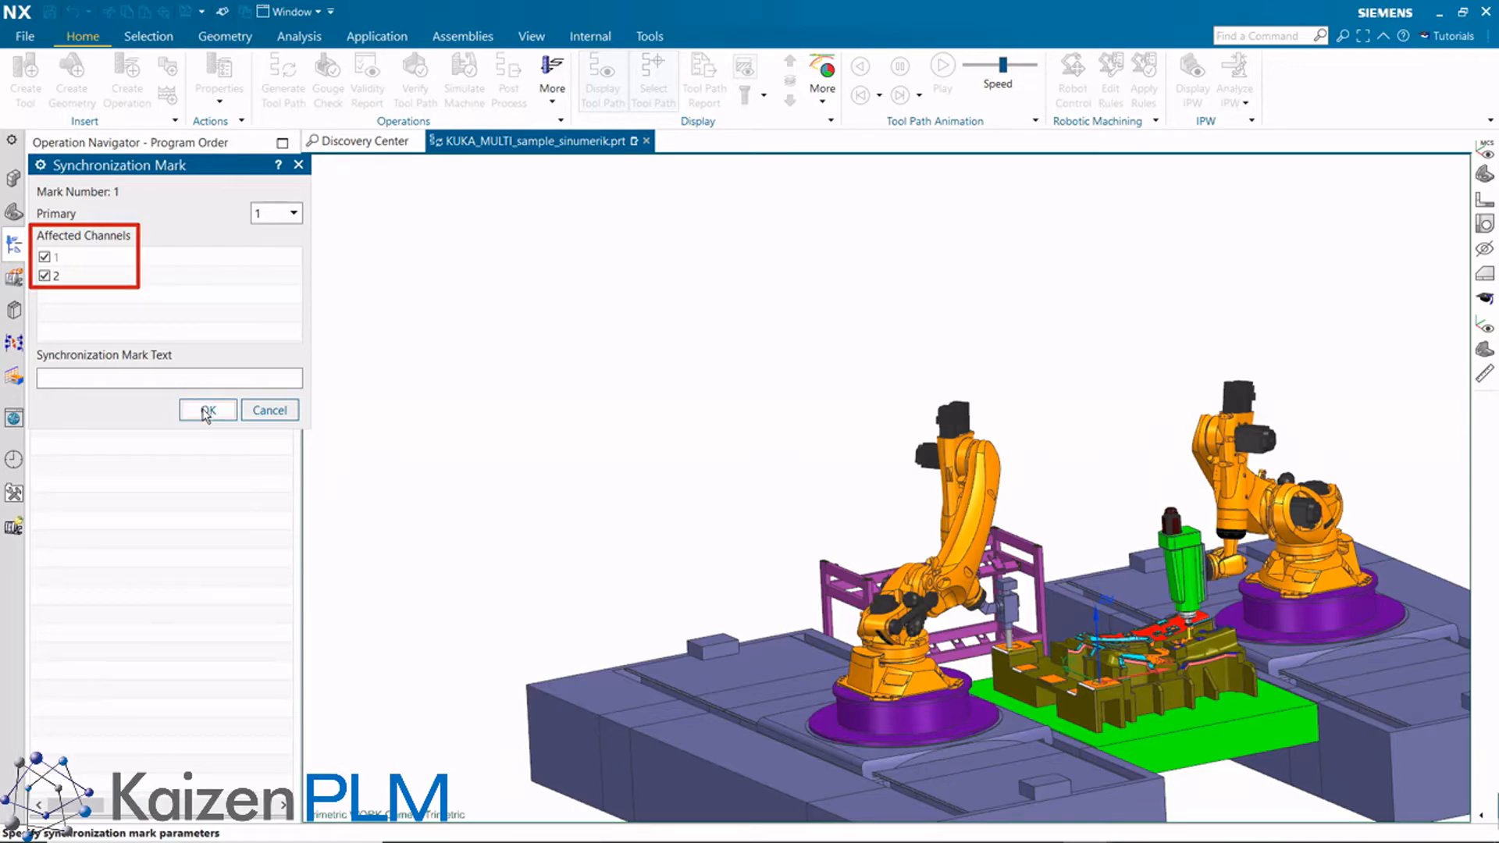
{"action": "left_click", "coordinate": [208, 409]}
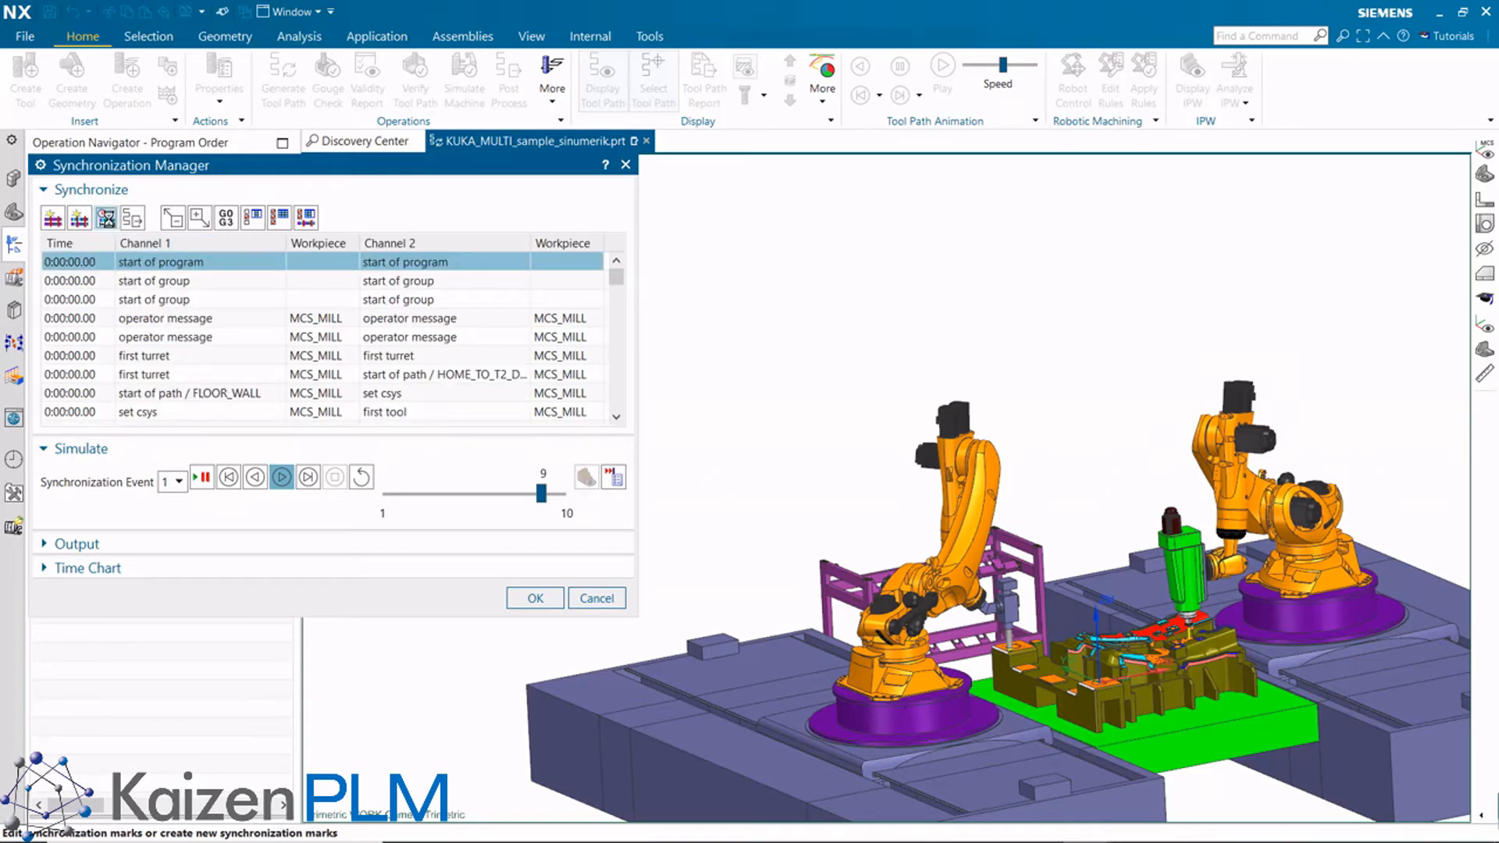
Step: Play the synchronized simulation, with robot 1 holding at the sync mark while robot 2 moves
{"action": "left_click", "coordinate": [281, 476]}
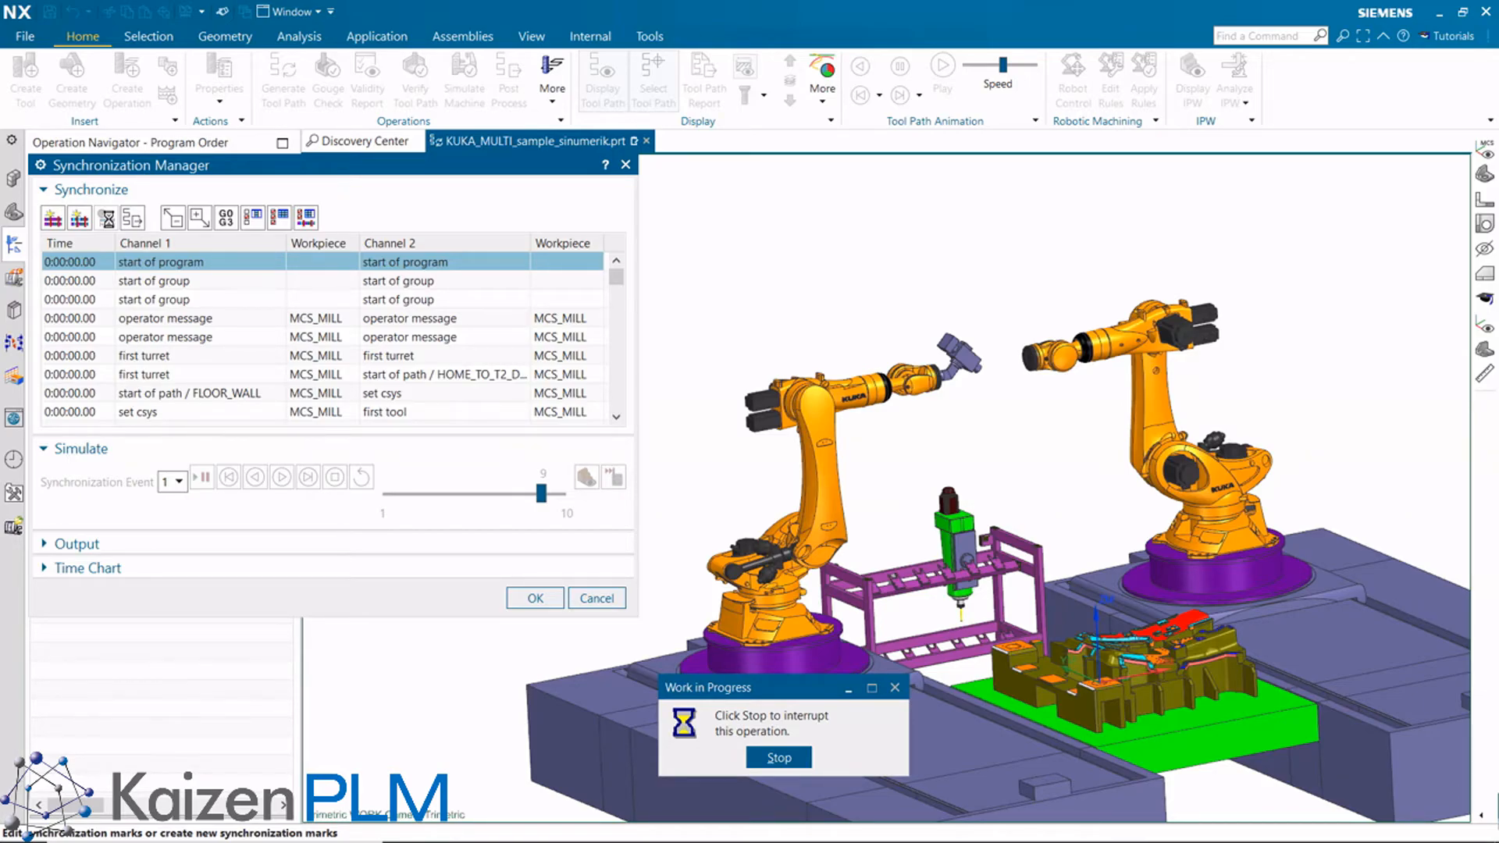
{"action": "left_click", "coordinate": [281, 476]}
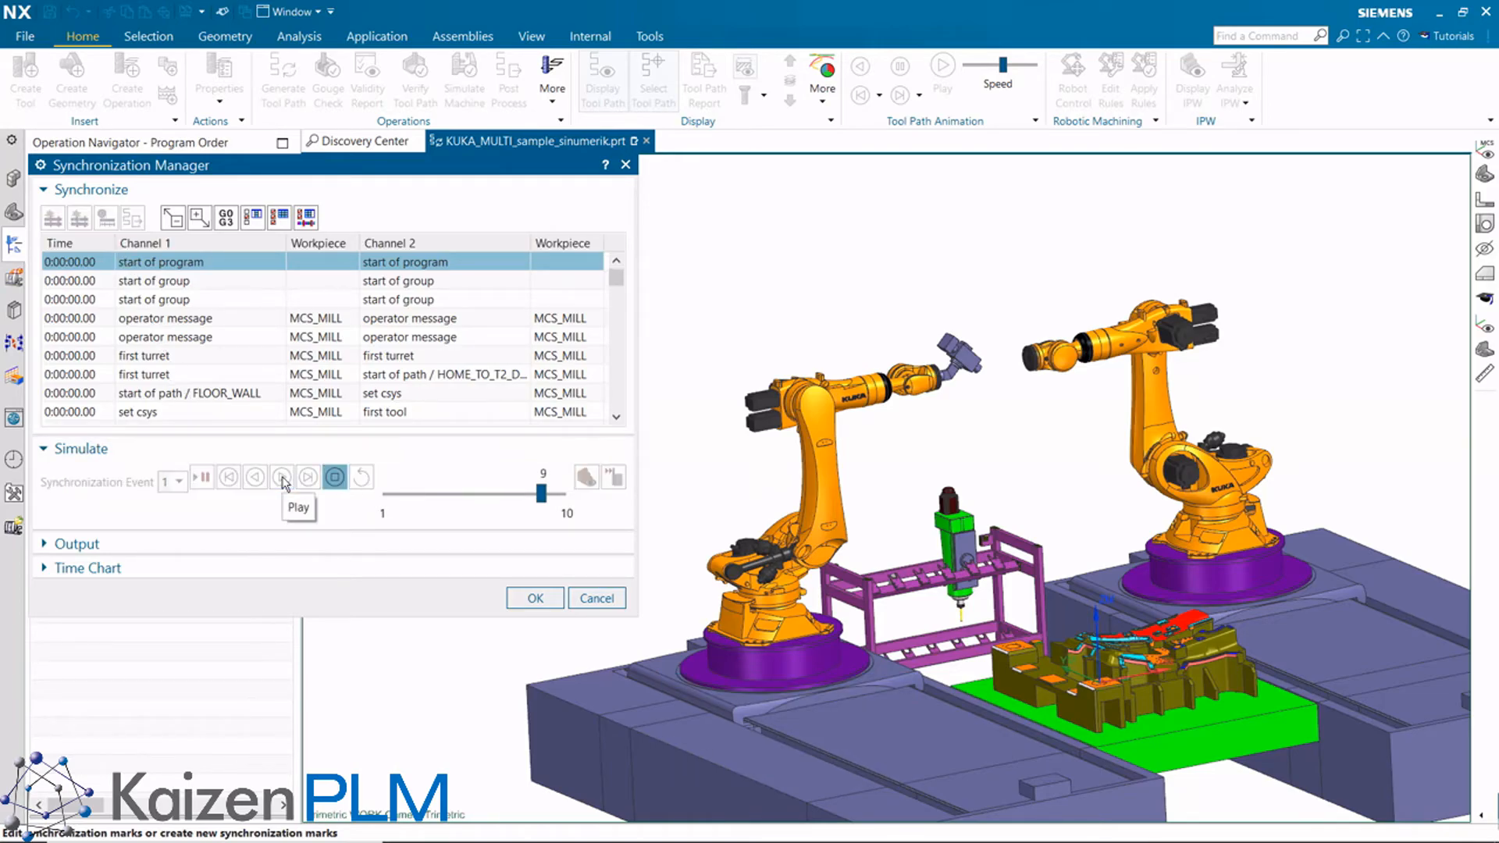
{"action": "left_click", "coordinate": [281, 476]}
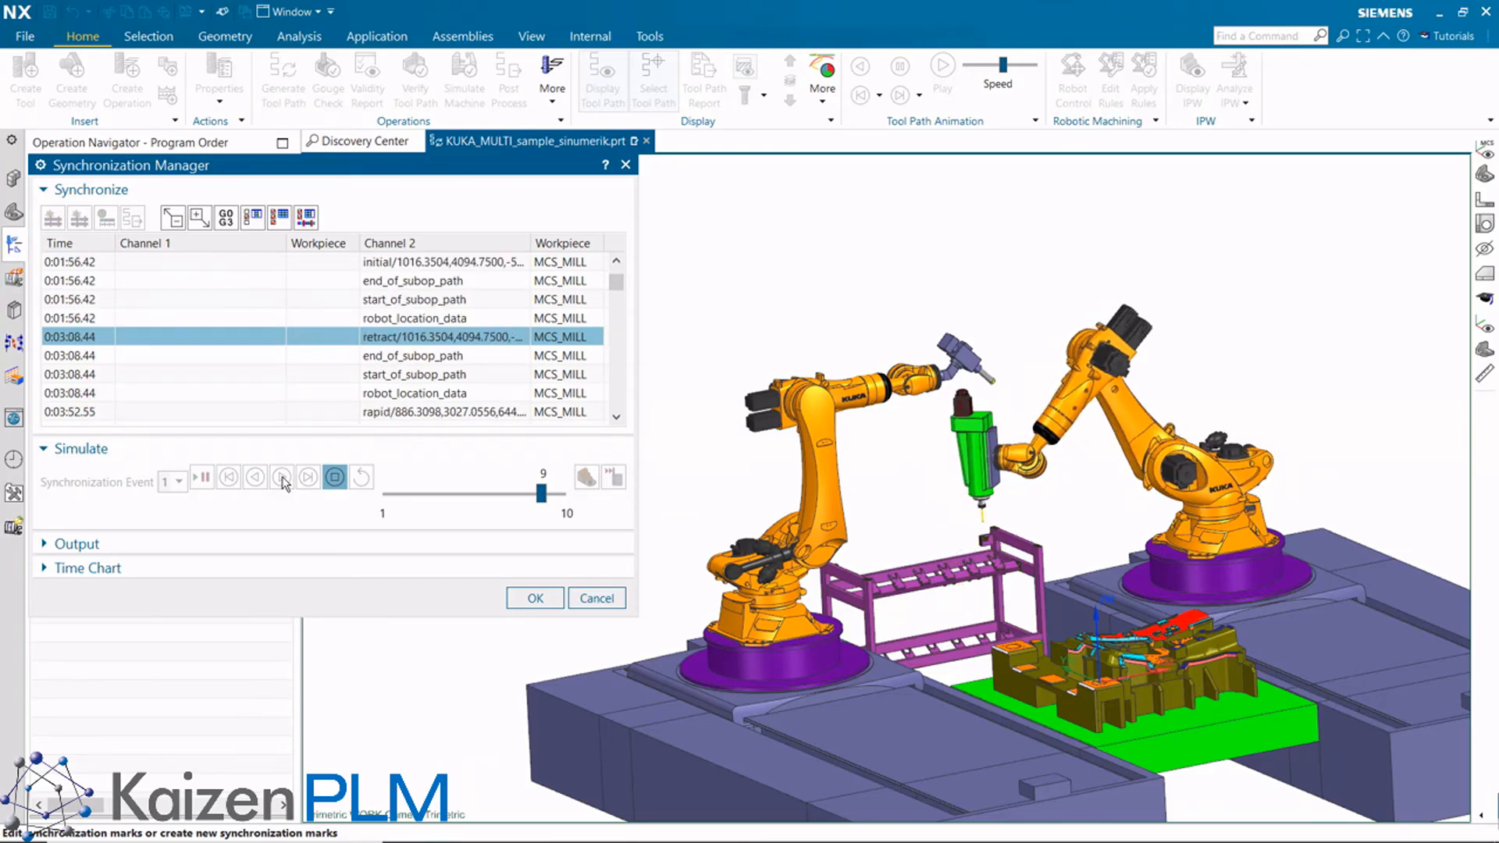
{"action": "left_click", "coordinate": [307, 476]}
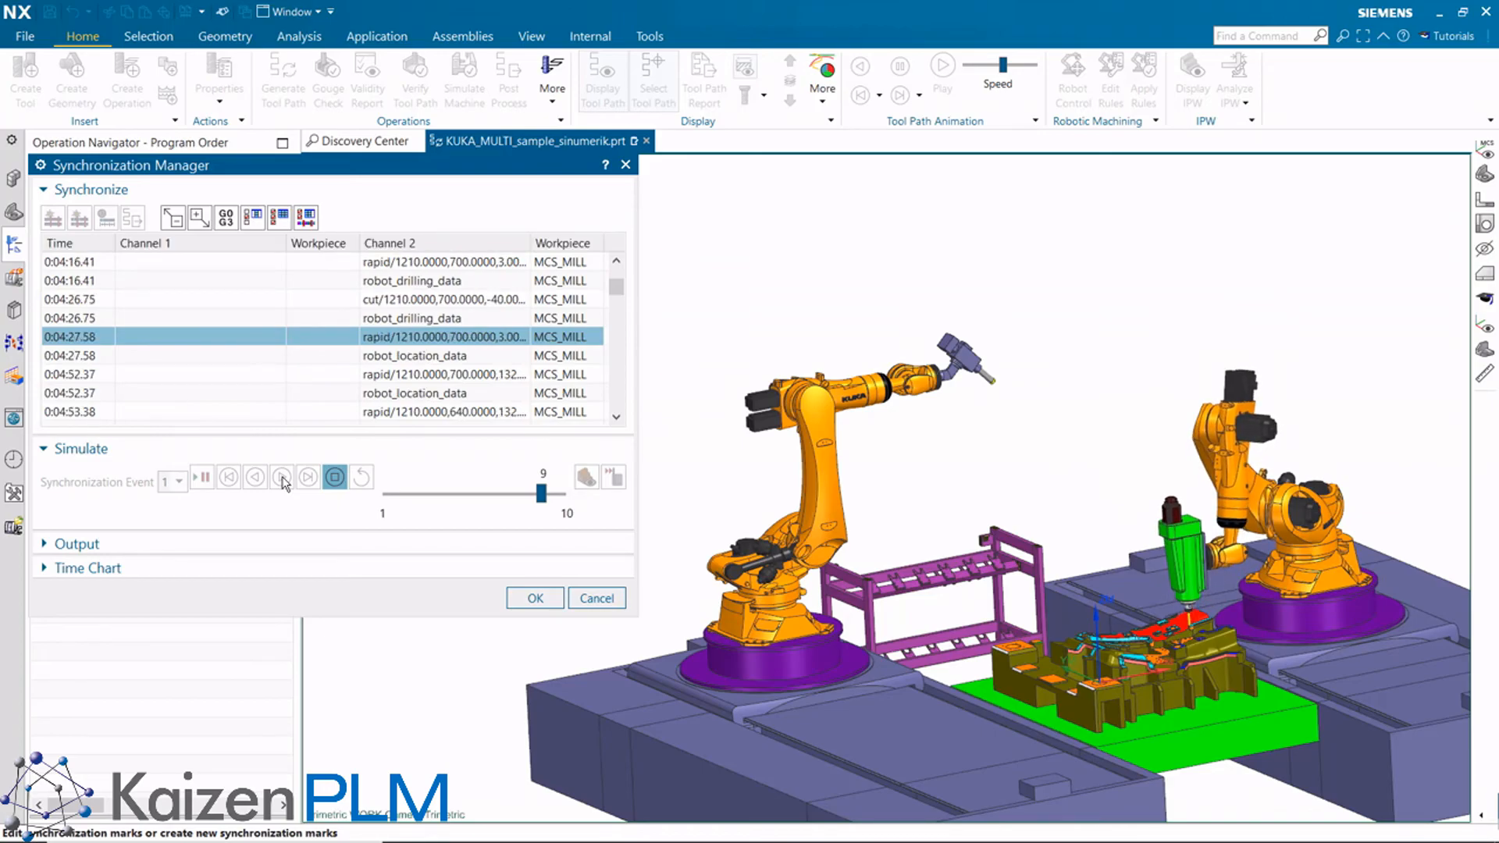